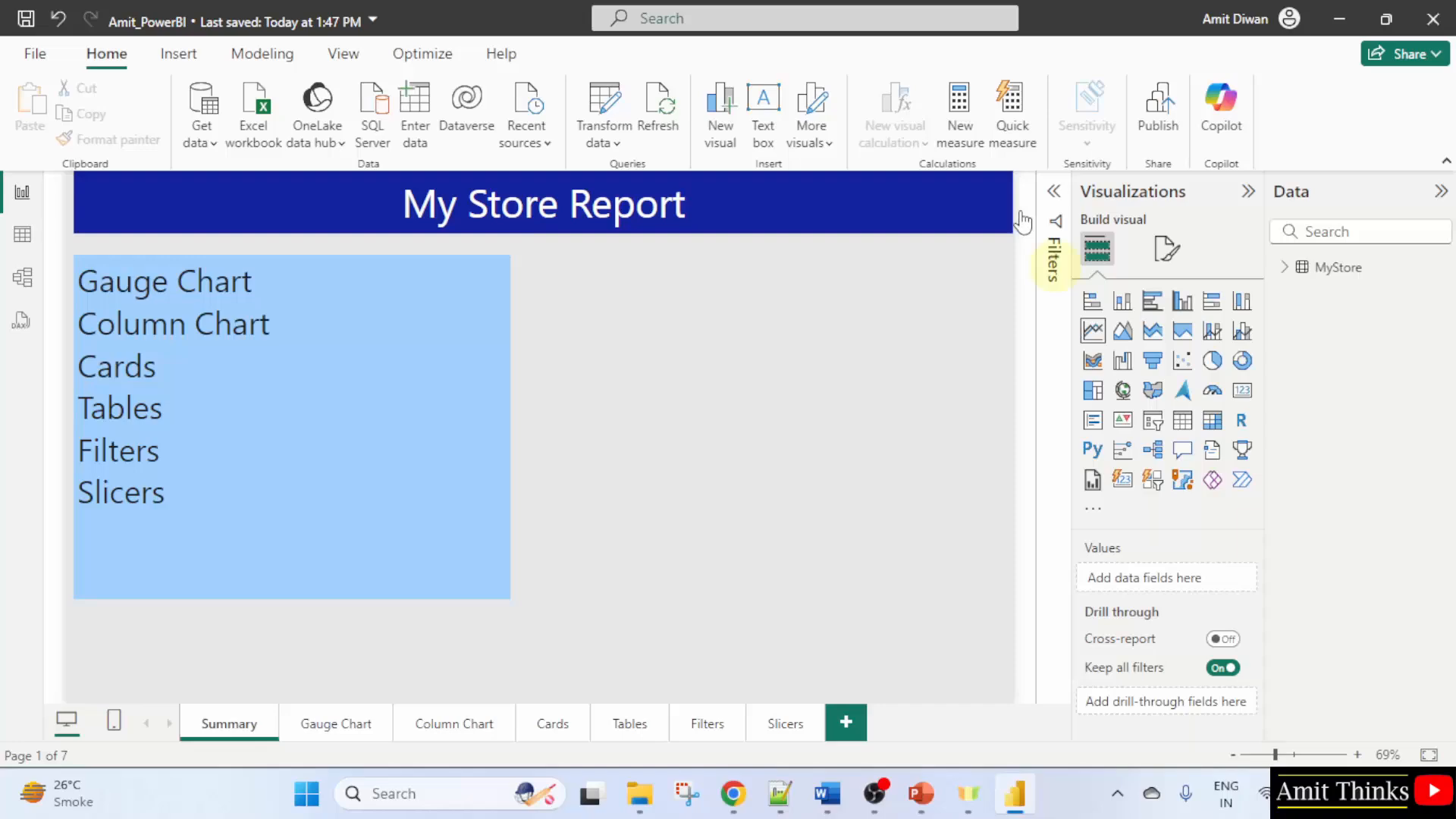
pyautogui.moveTo(1163, 158)
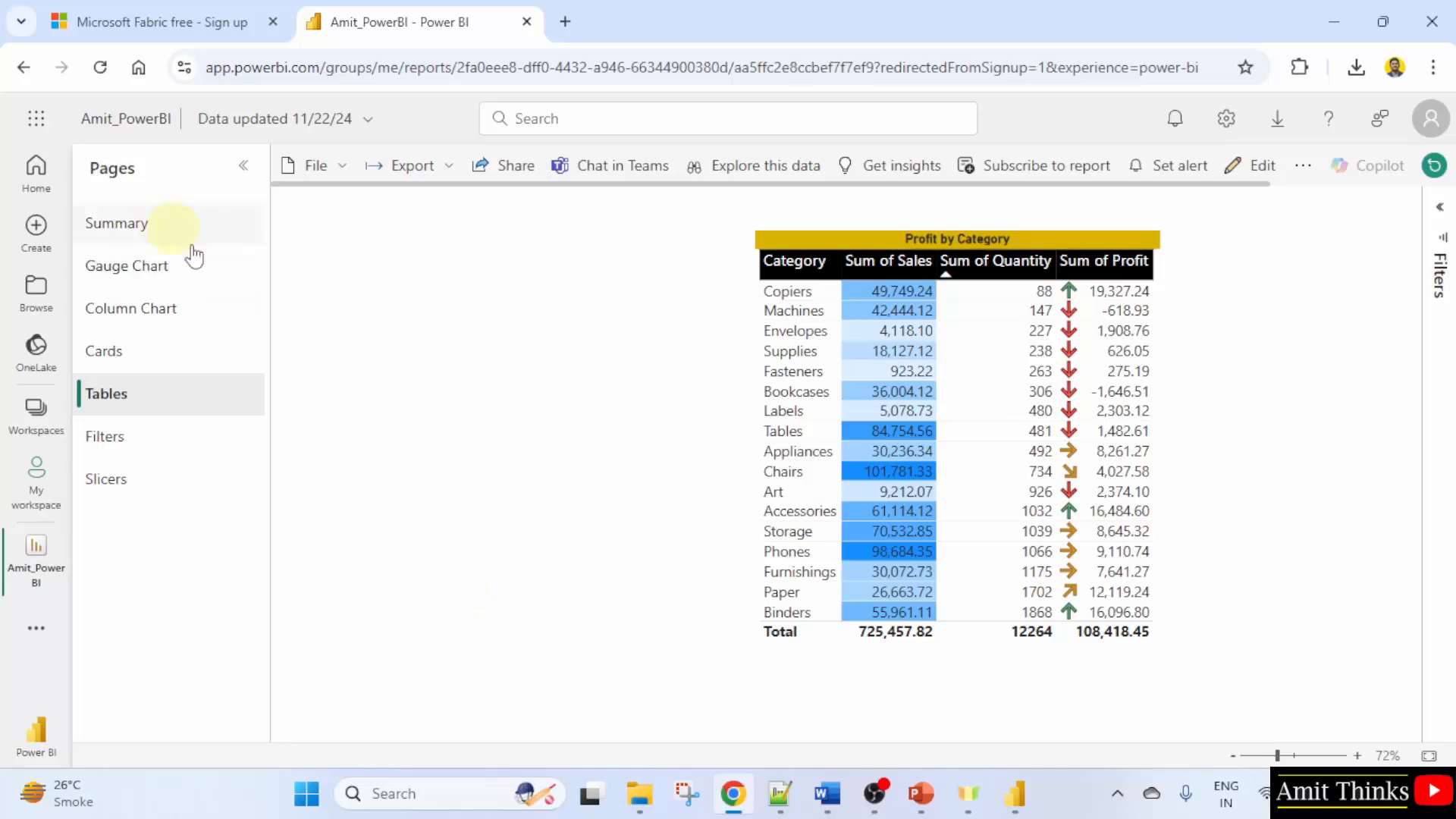
# - Show the Summary page of the published Amit_PowerBI report
pyautogui.click(117, 222)
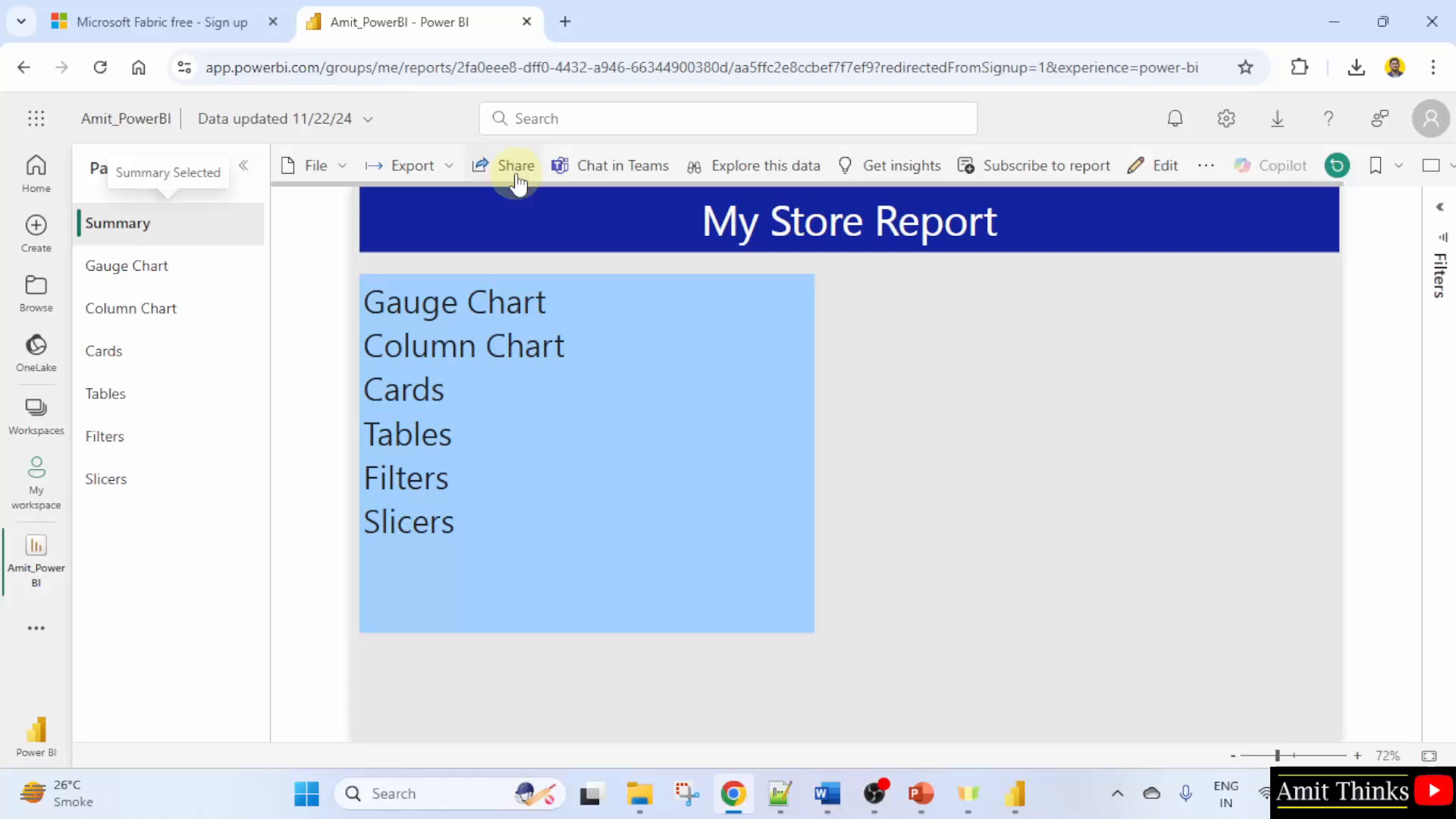
pyautogui.moveTo(349, 105)
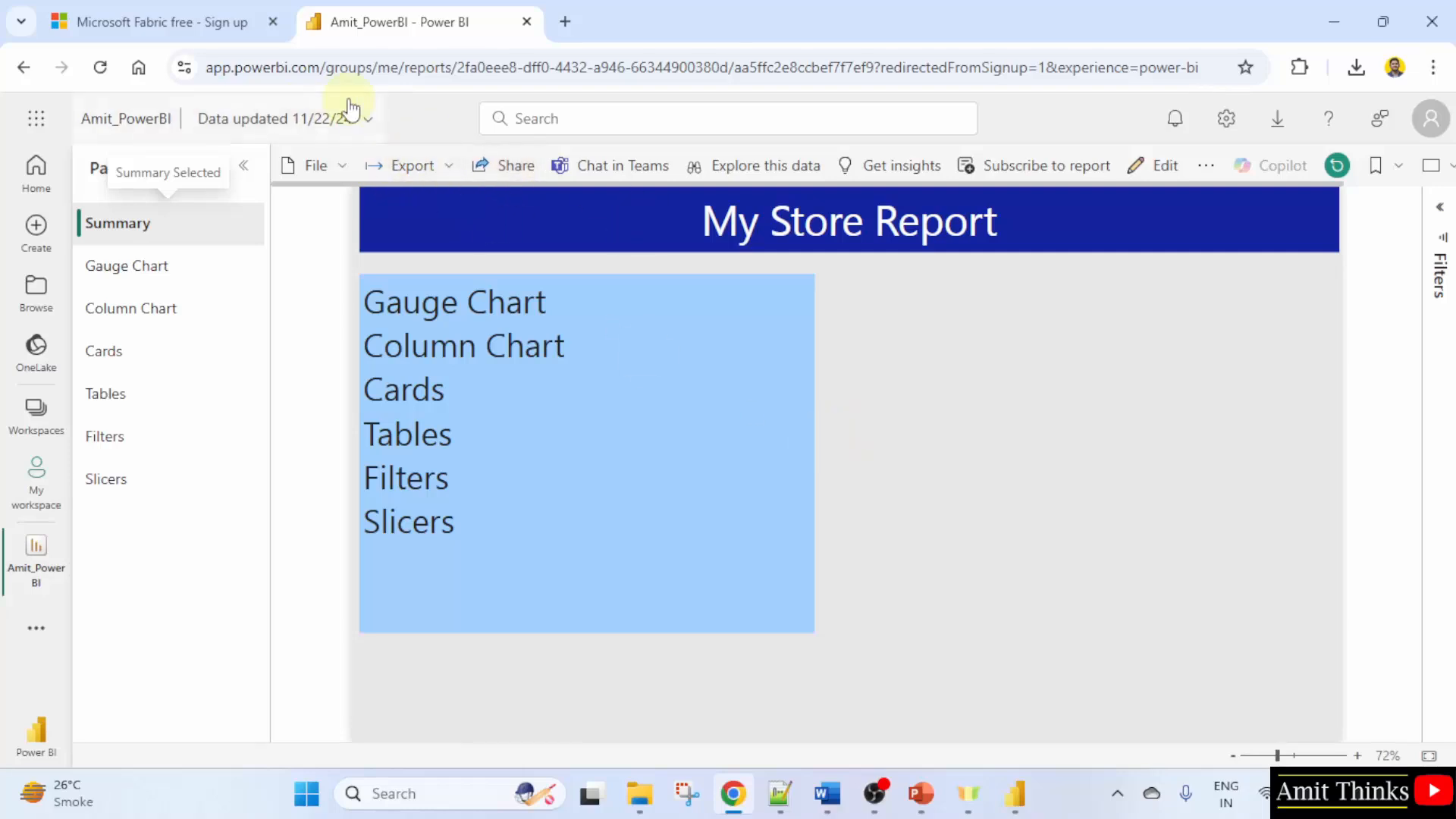
pyautogui.moveTo(395, 119)
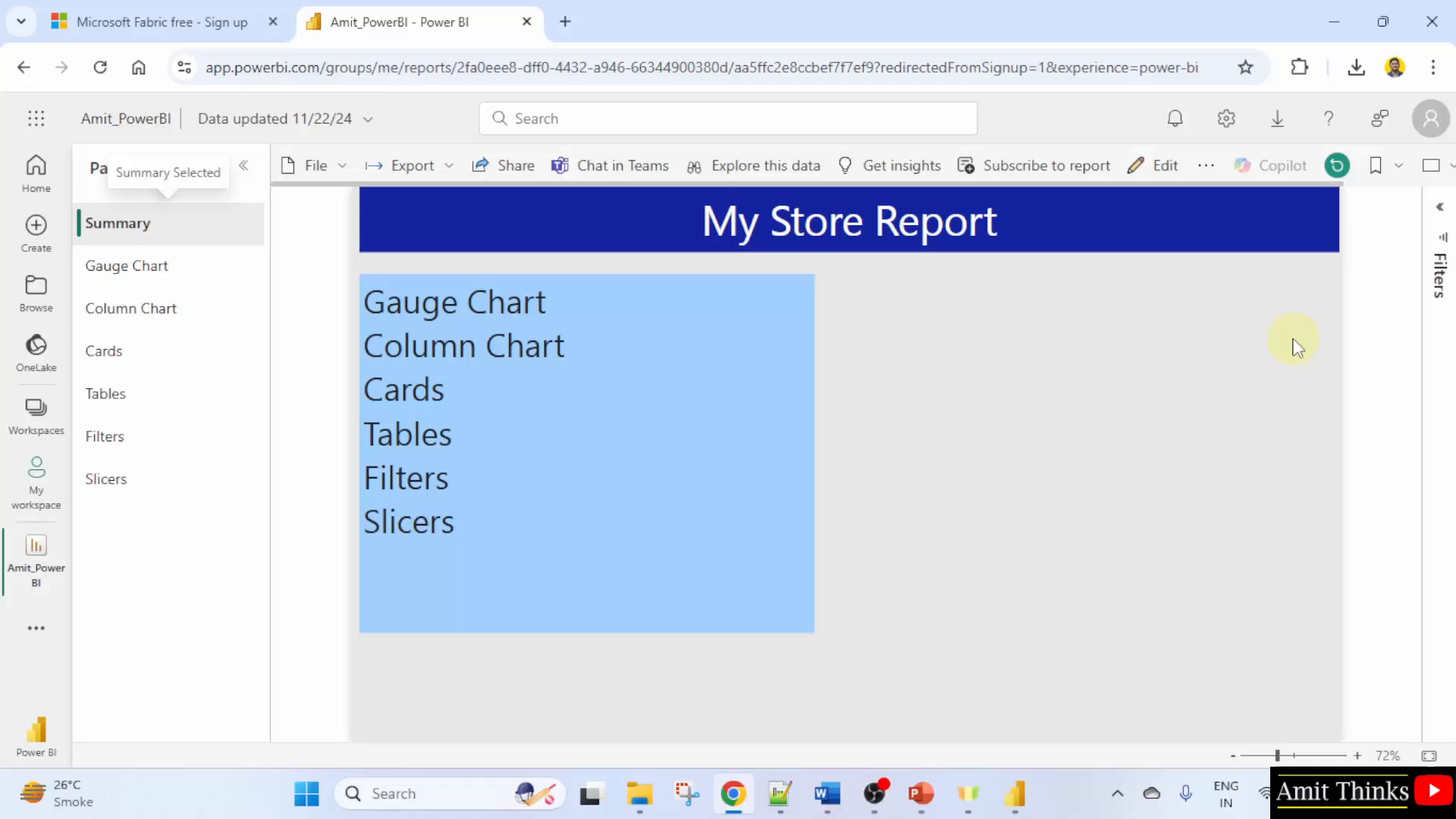
pyautogui.moveTo(502, 236)
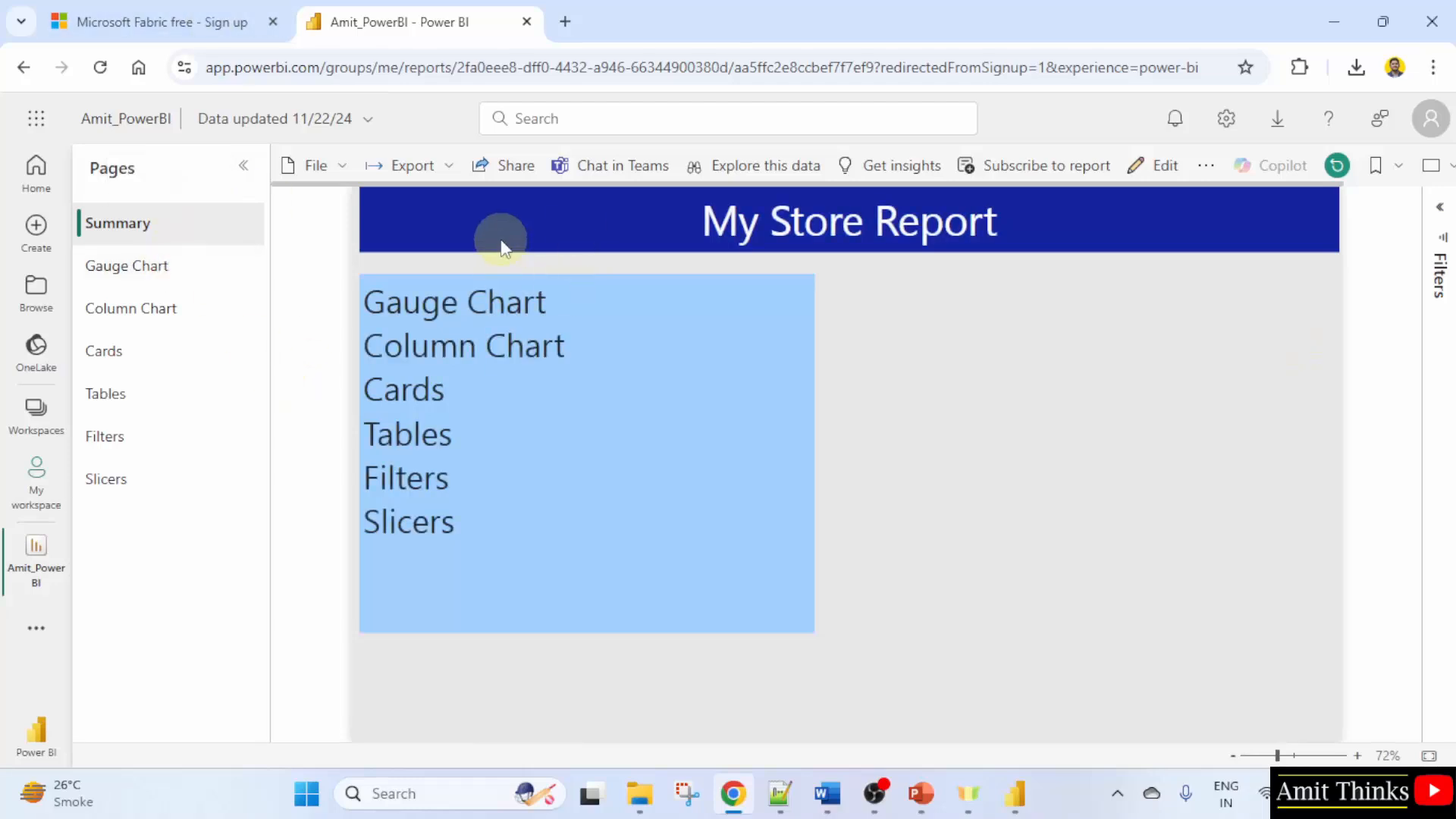
# - Switch to the Slicers page with the profit-by-state donut chart and category table
pyautogui.click(107, 477)
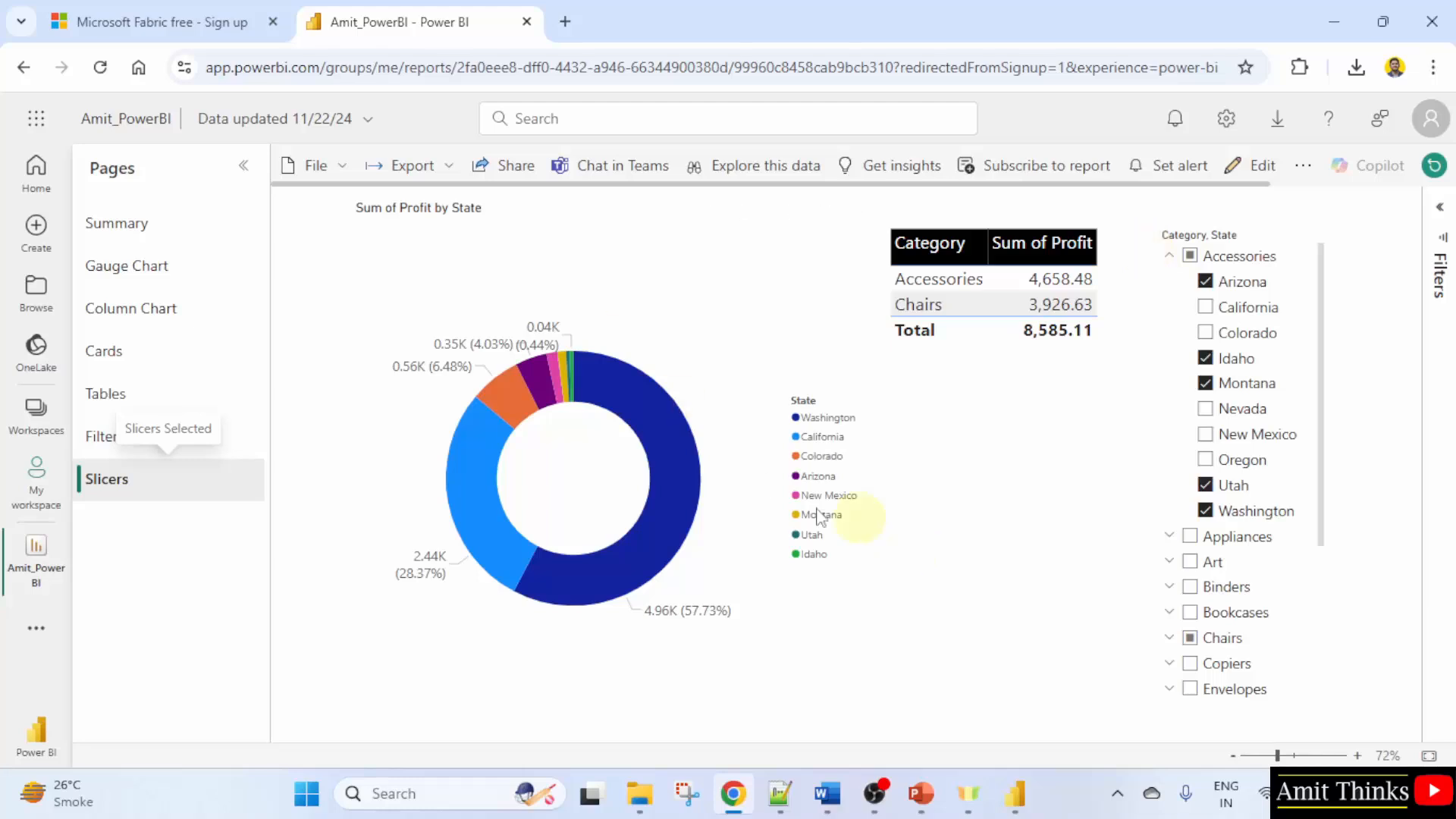
pyautogui.moveTo(994, 516)
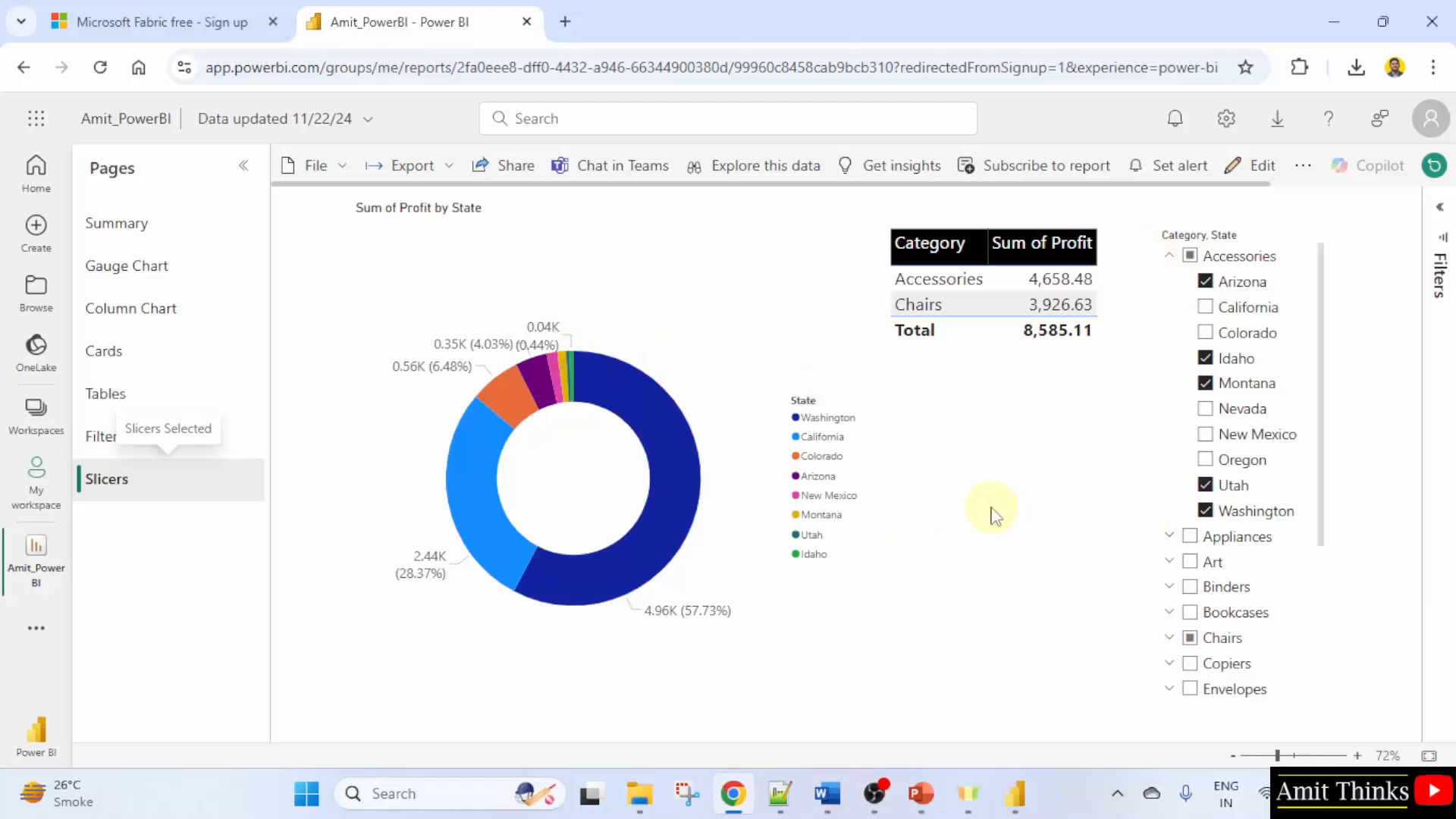
pyautogui.moveTo(928, 480)
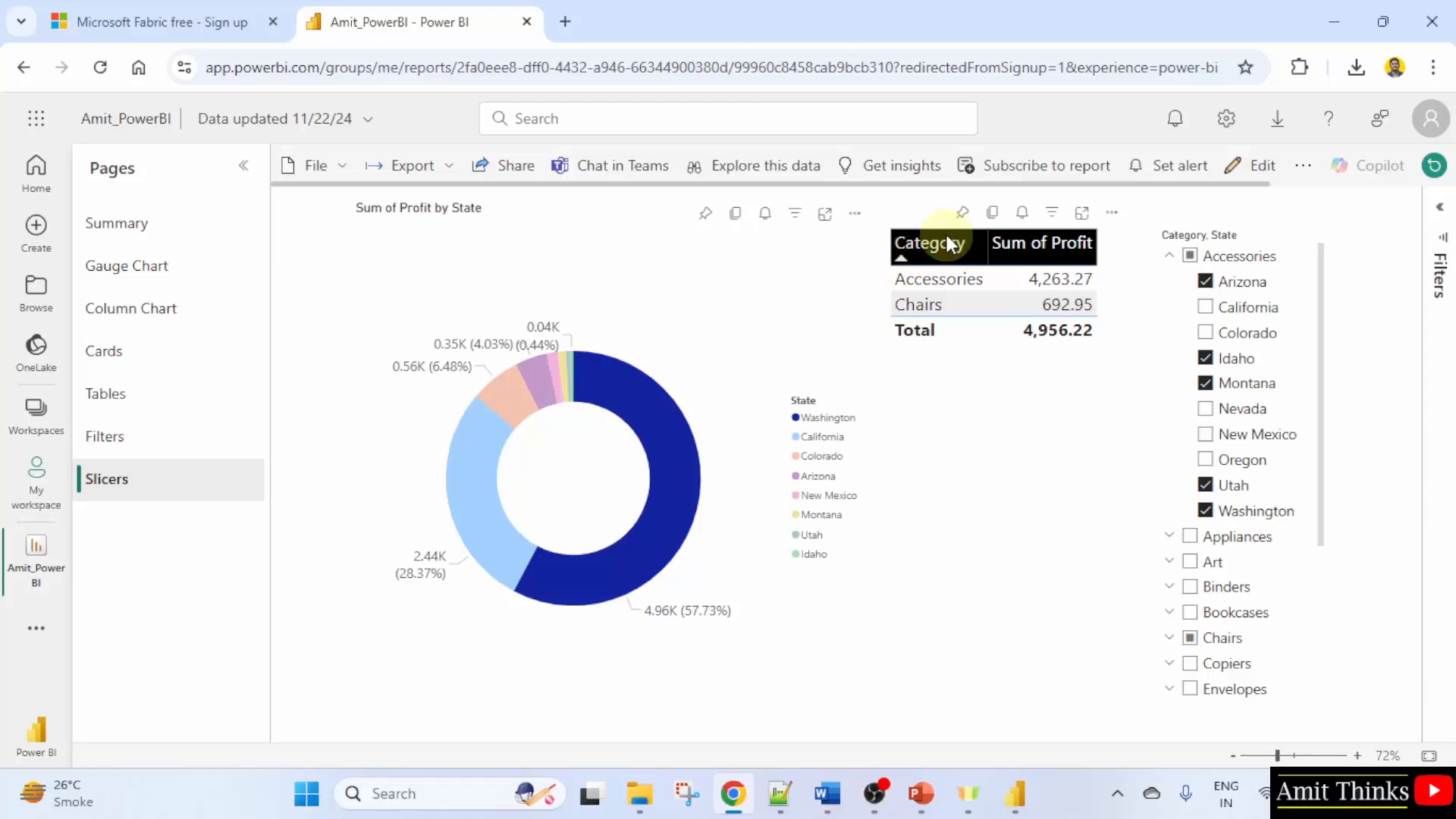
pyautogui.moveTo(1339, 259)
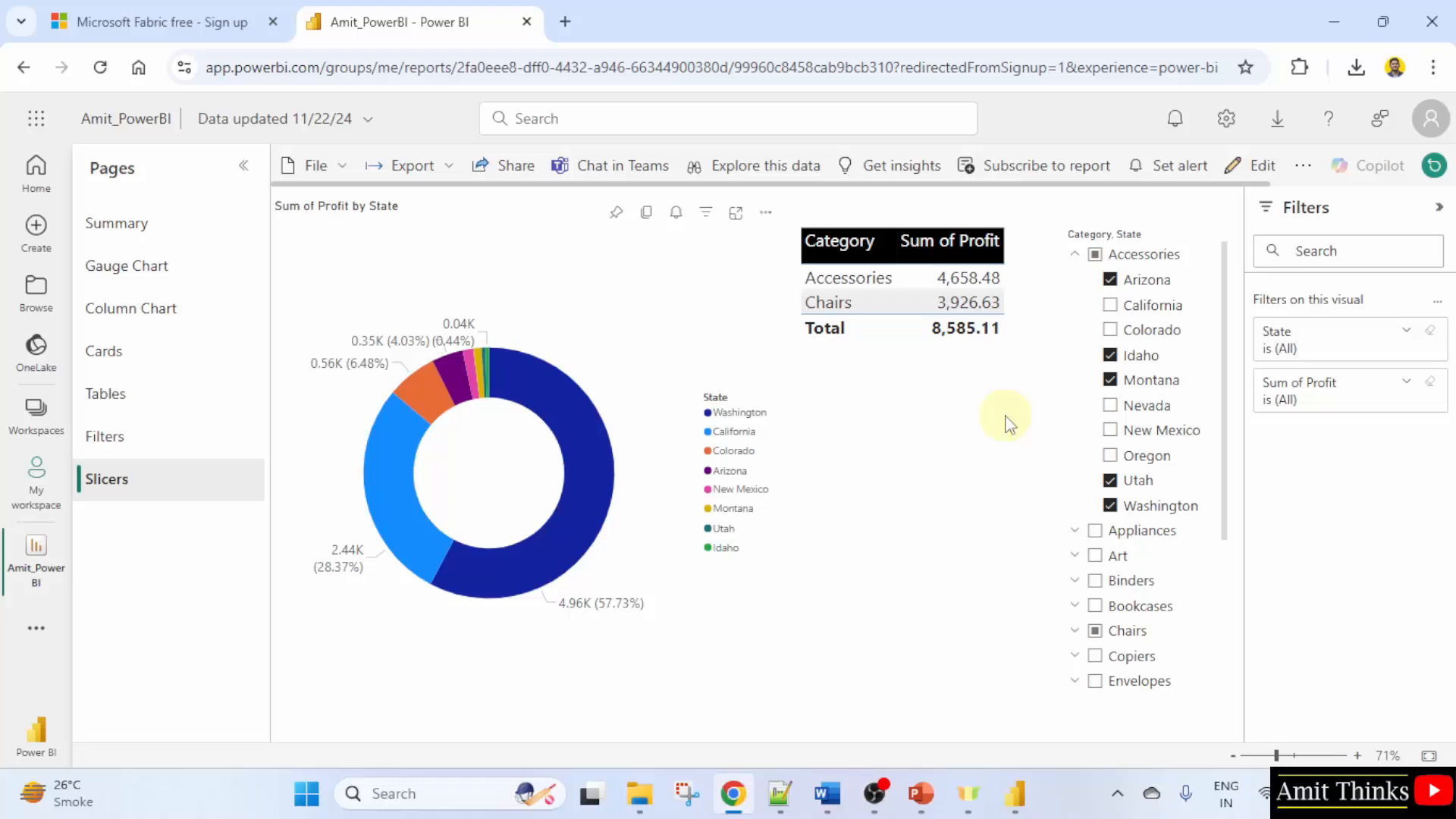
pyautogui.moveTo(565, 302)
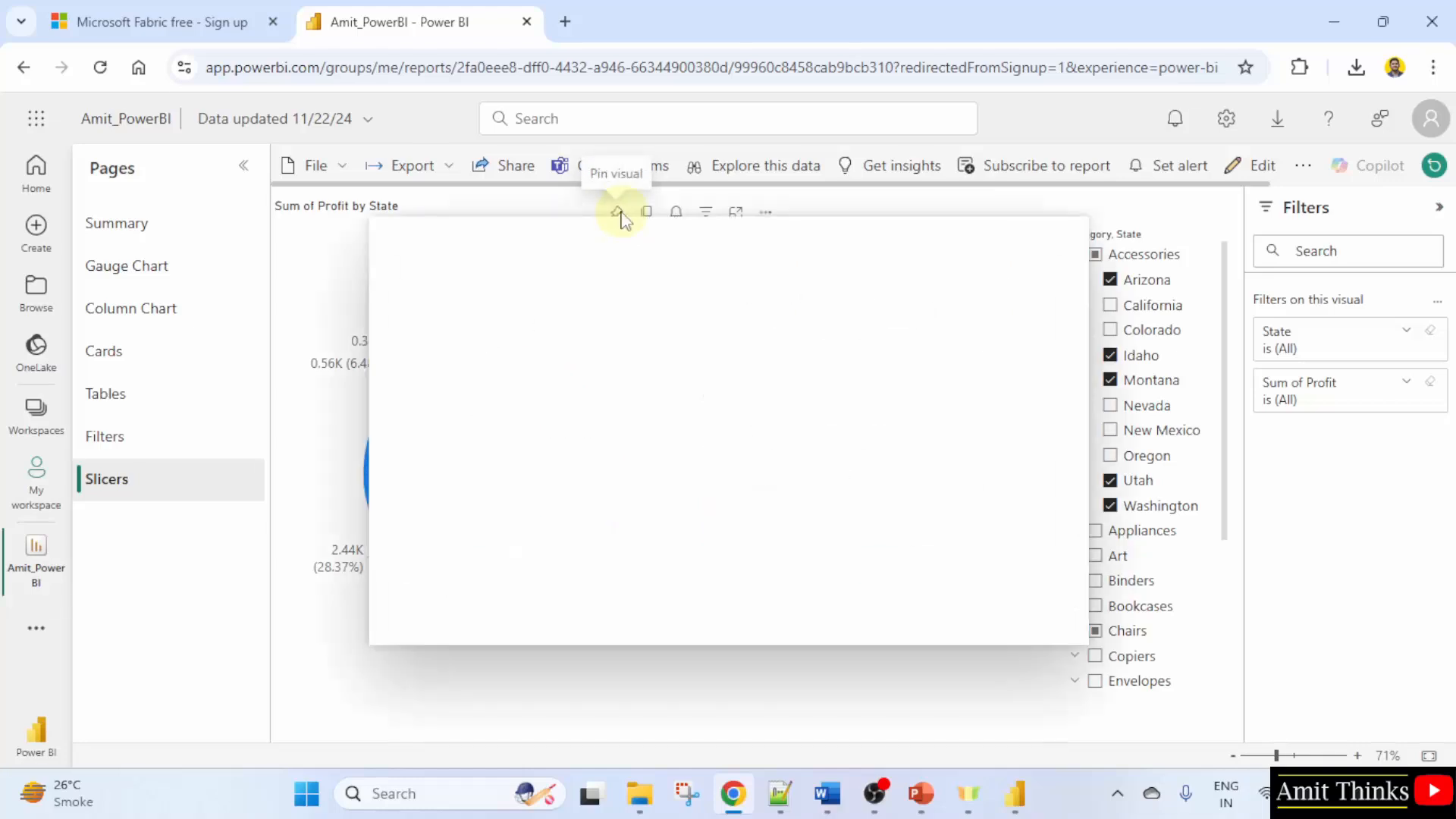
# - Pin the Sum of Profit by State donut chart to a new dashboard named 'My Dashboard'
pyautogui.click(616, 212)
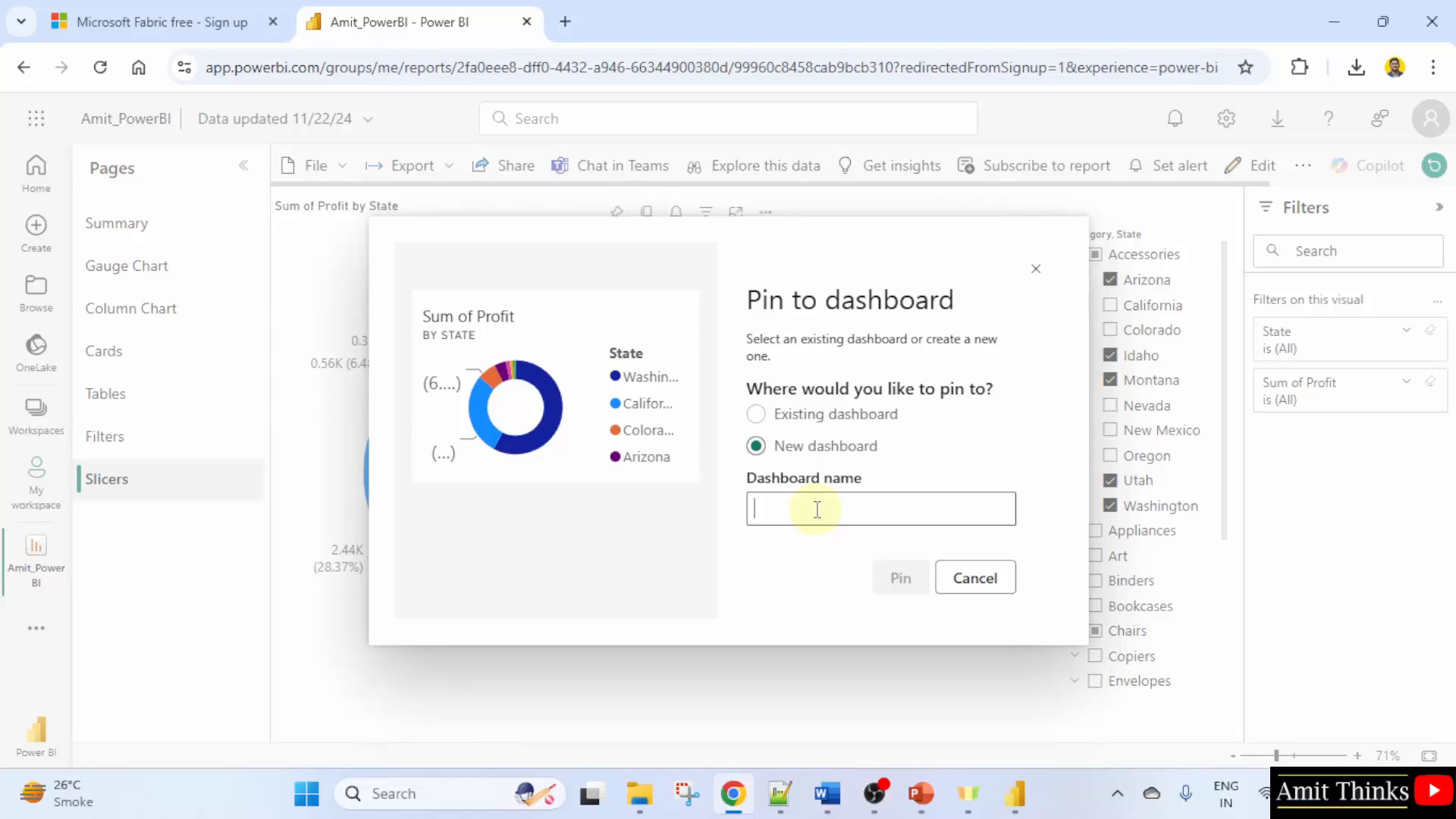
pyautogui.write('My Dashboard')
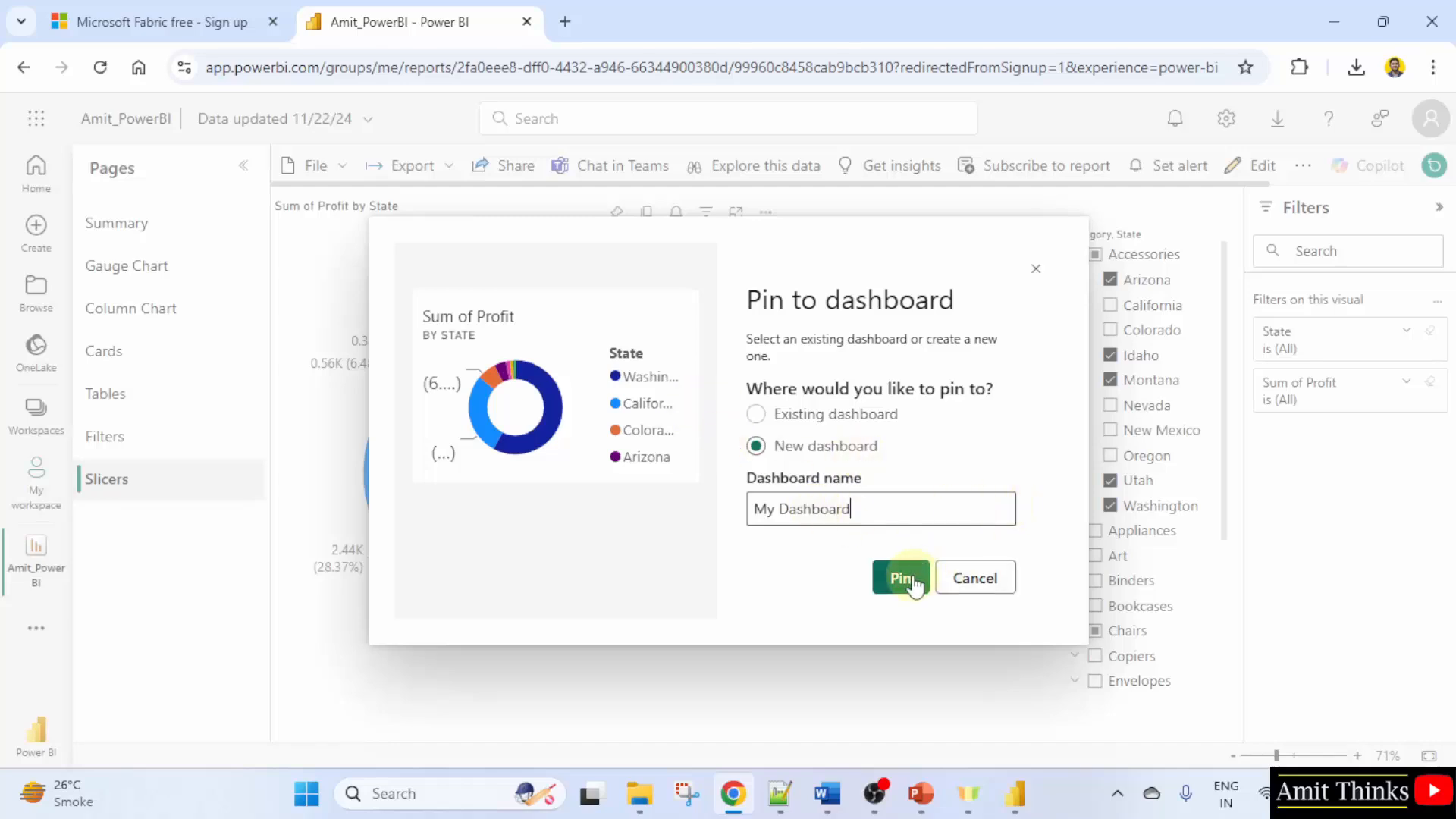
pyautogui.click(899, 576)
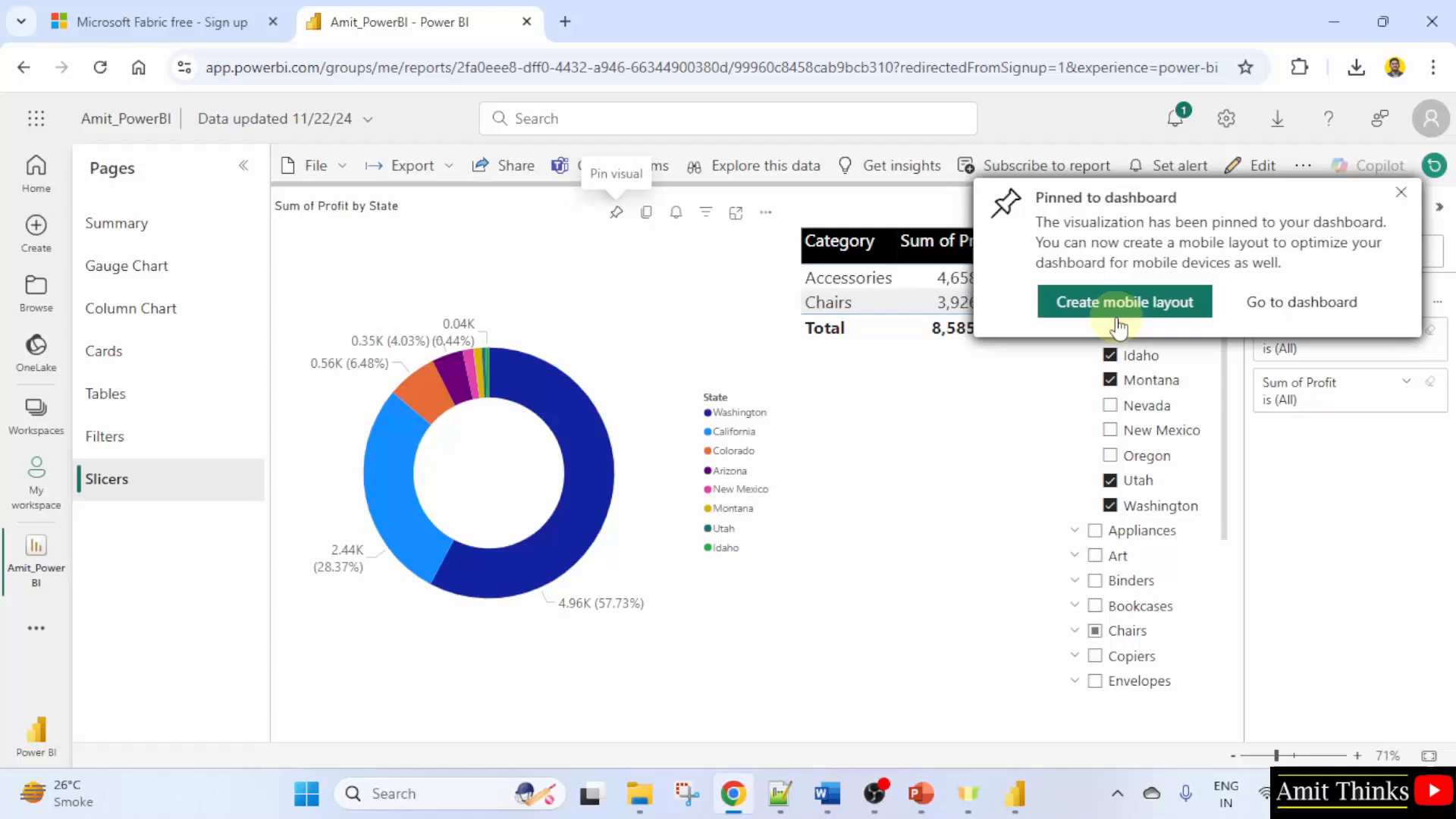
pyautogui.moveTo(1301, 300)
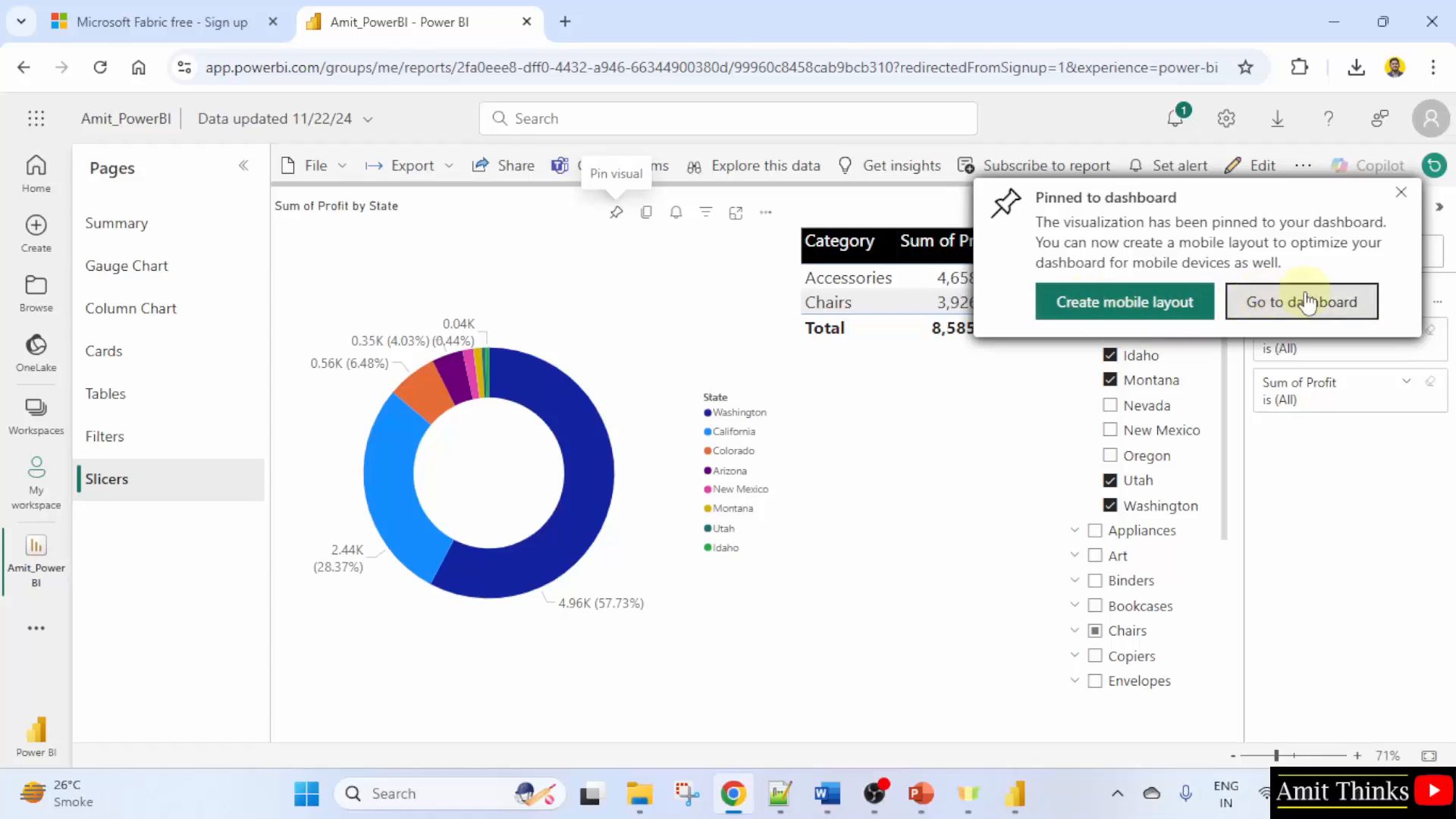
# - Go to the newly created My Dashboard to see the pinned donut tile
pyautogui.click(1300, 301)
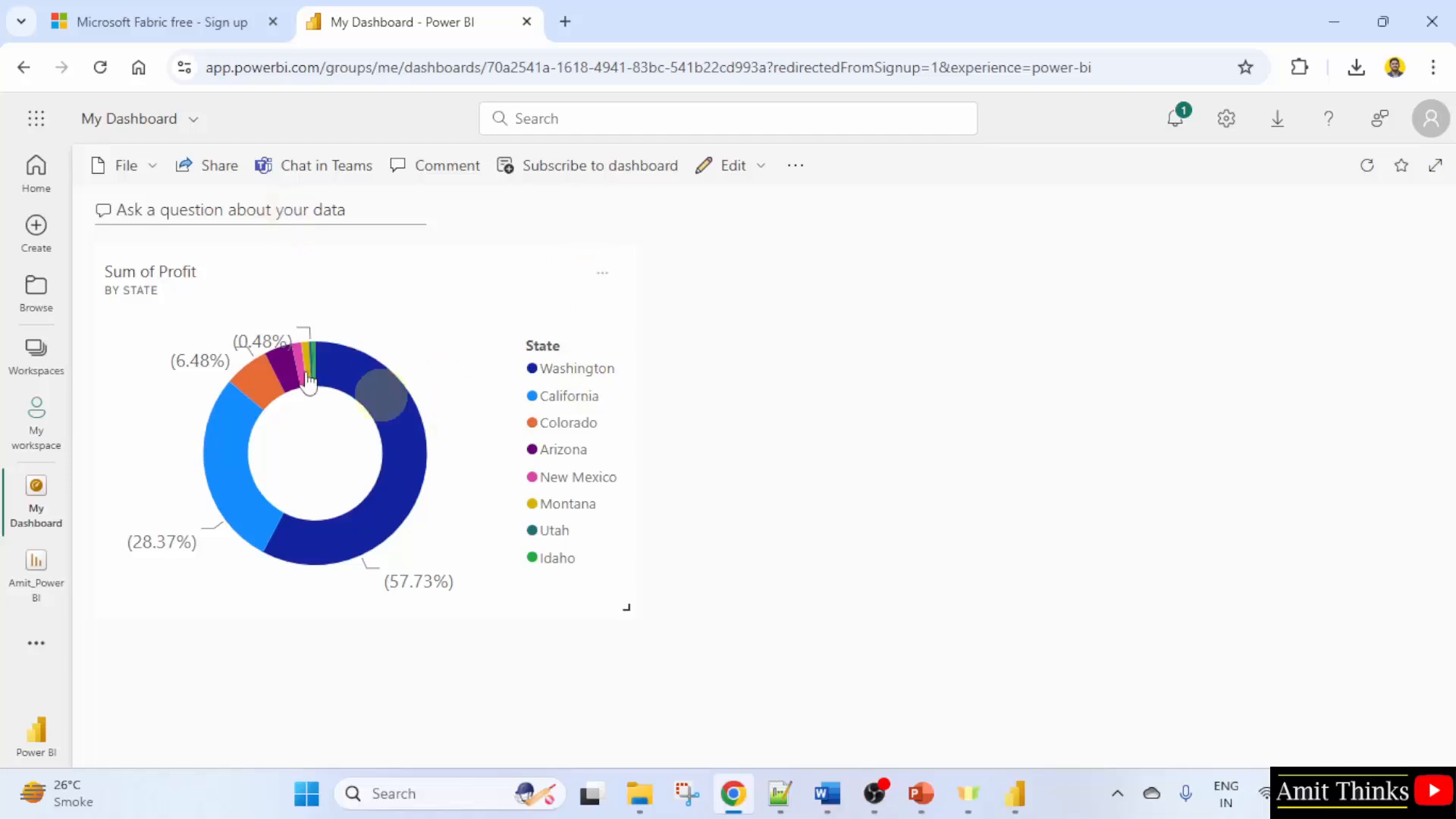
pyautogui.moveTo(389, 442)
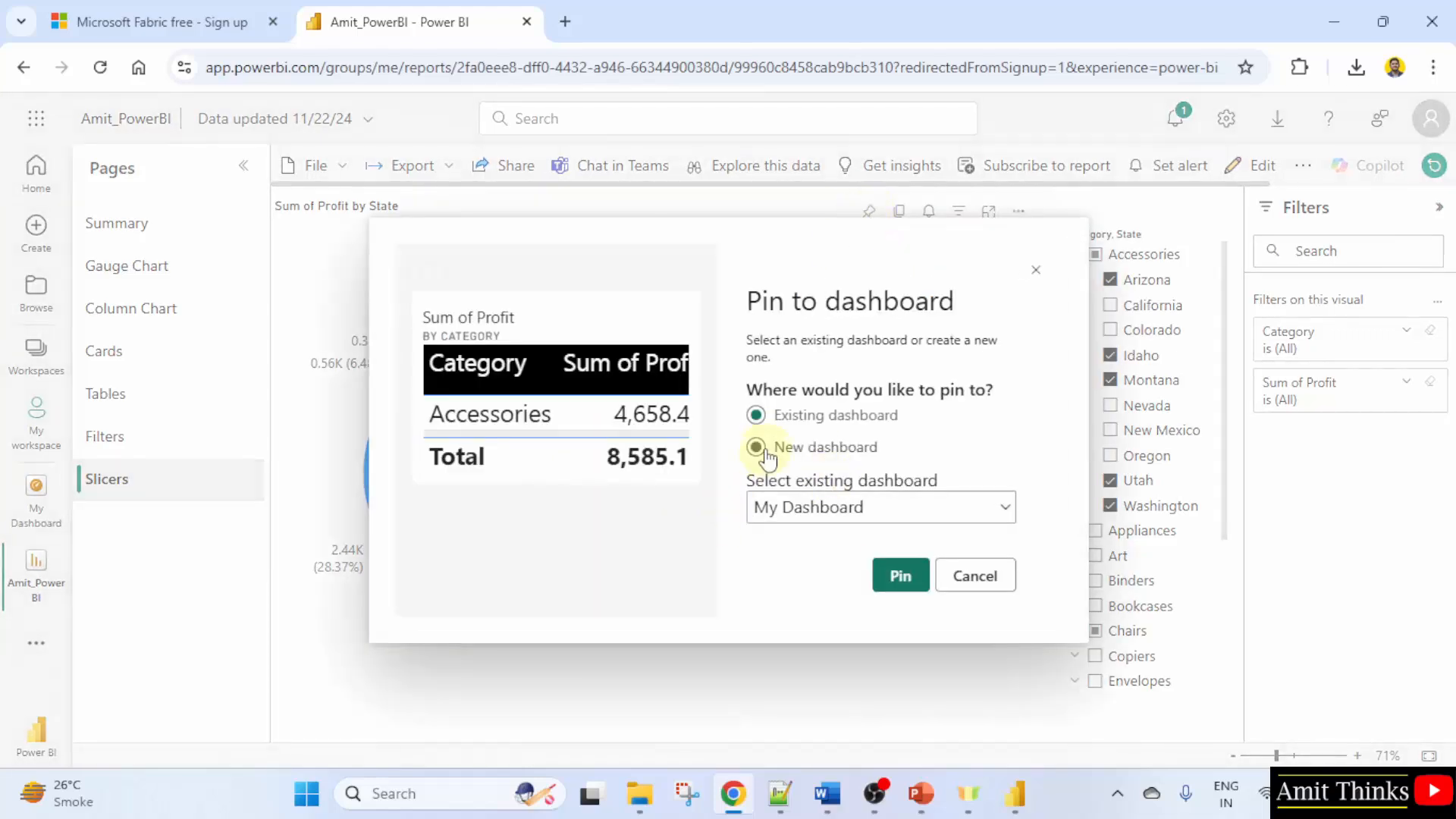
# - Pin the Sum of Profit by Category table to the existing My Dashboard and dismiss the confirmation
pyautogui.click(756, 416)
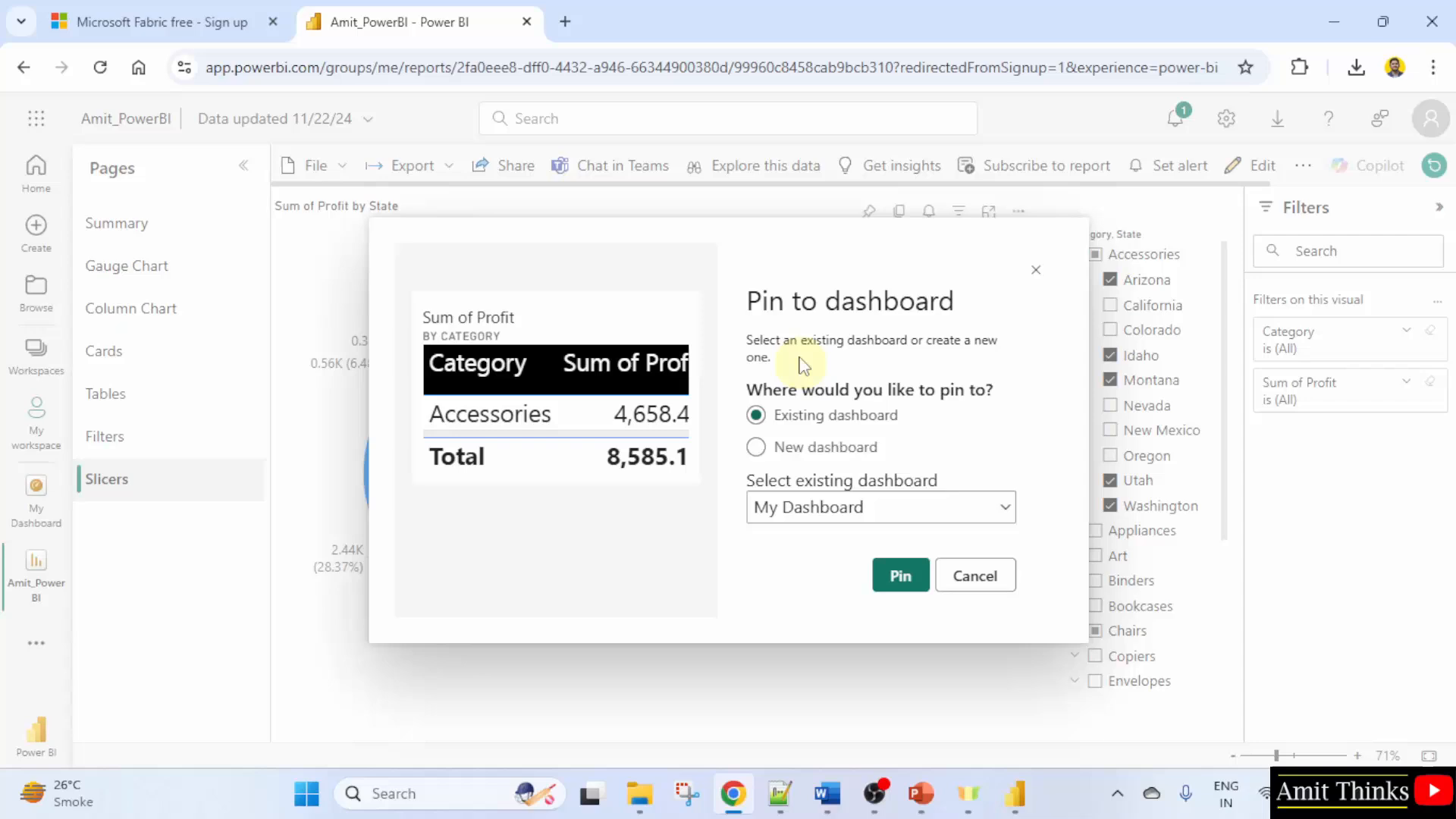
pyautogui.click(897, 574)
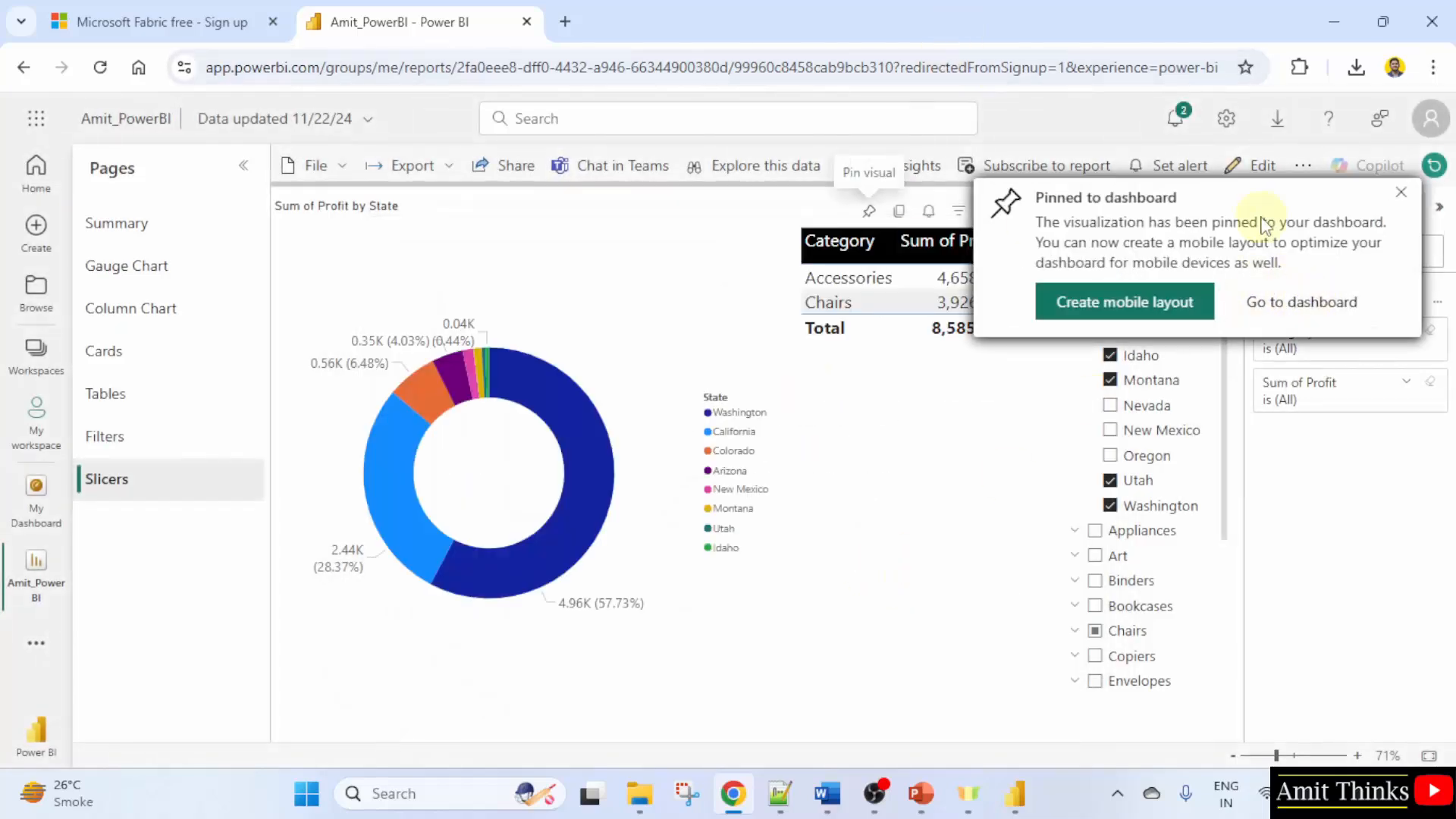
pyautogui.click(1400, 193)
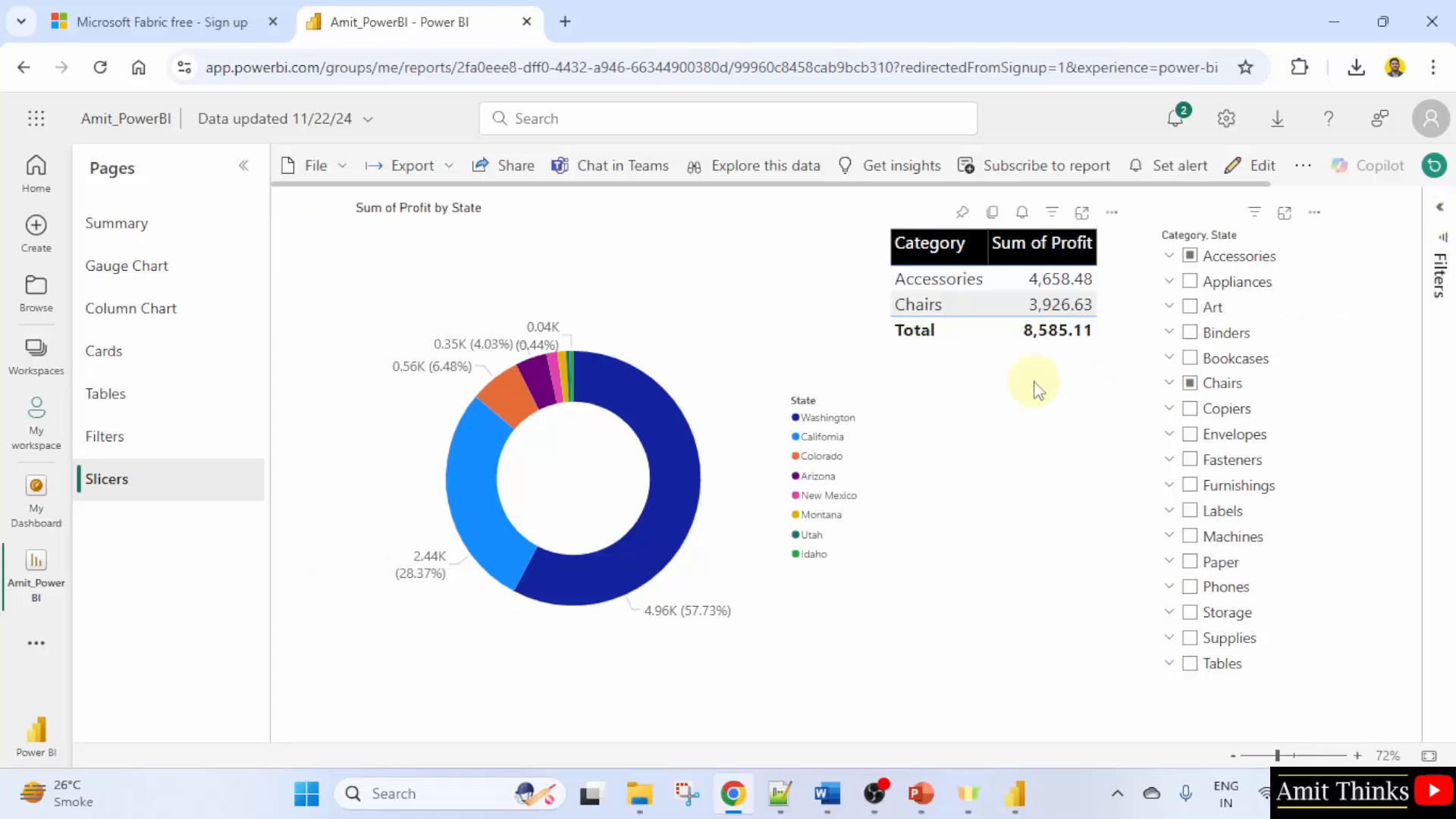
pyautogui.moveTo(105, 436)
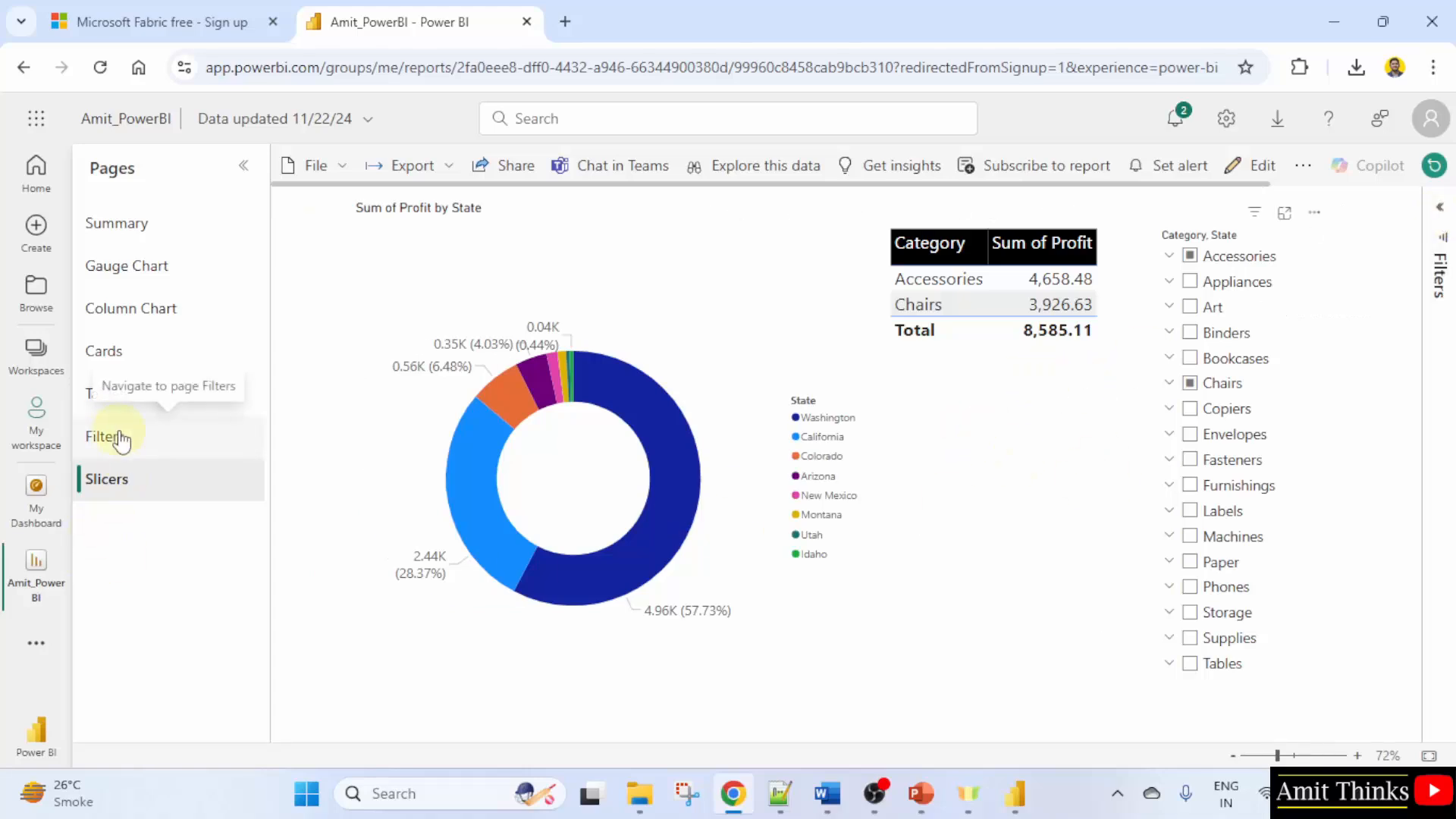
pyautogui.click(104, 437)
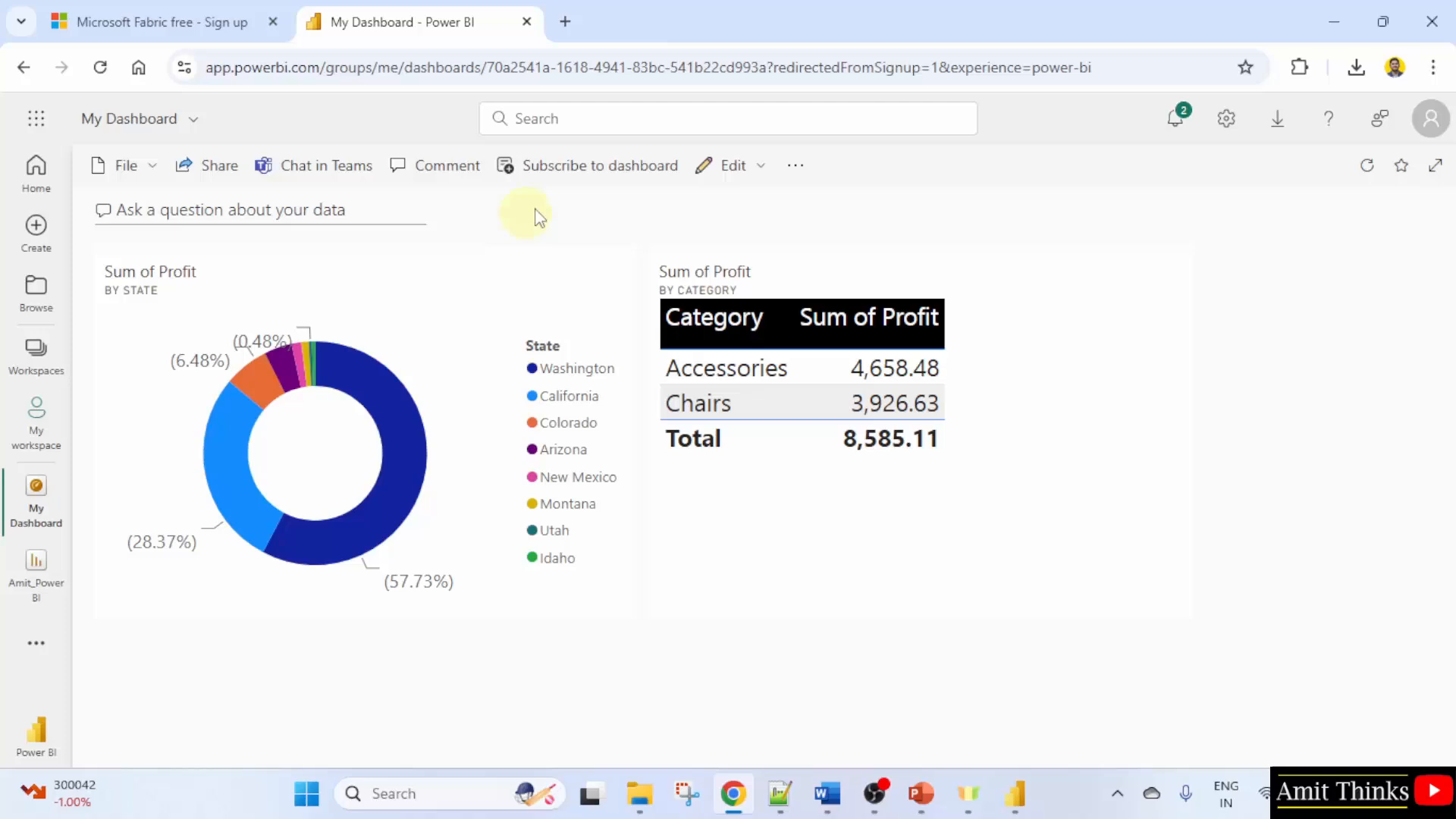
pyautogui.moveTo(1021, 473)
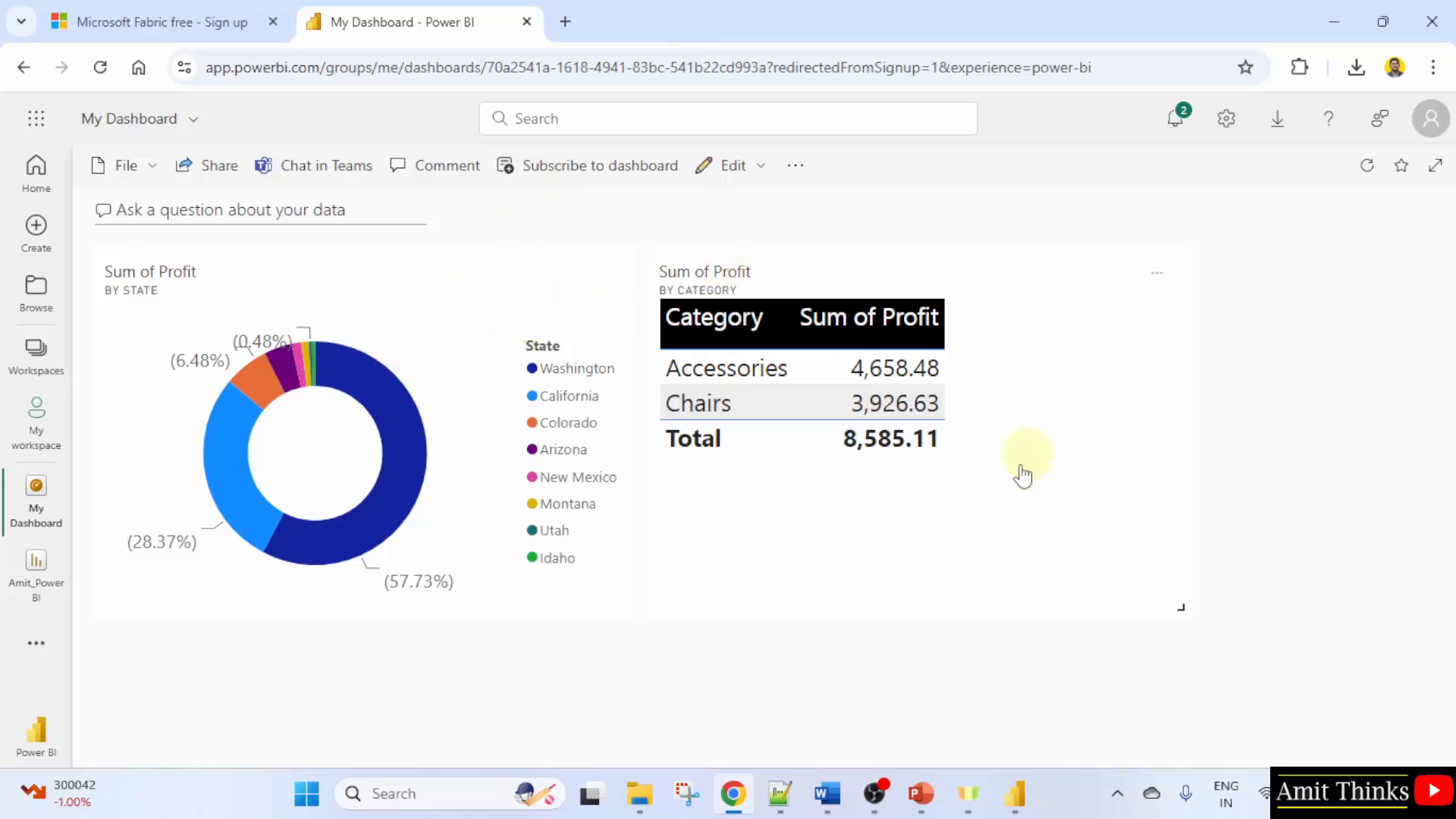
# - Revisit the report's Slicers page and My Dashboard, then go to My workspace
pyautogui.click(35, 576)
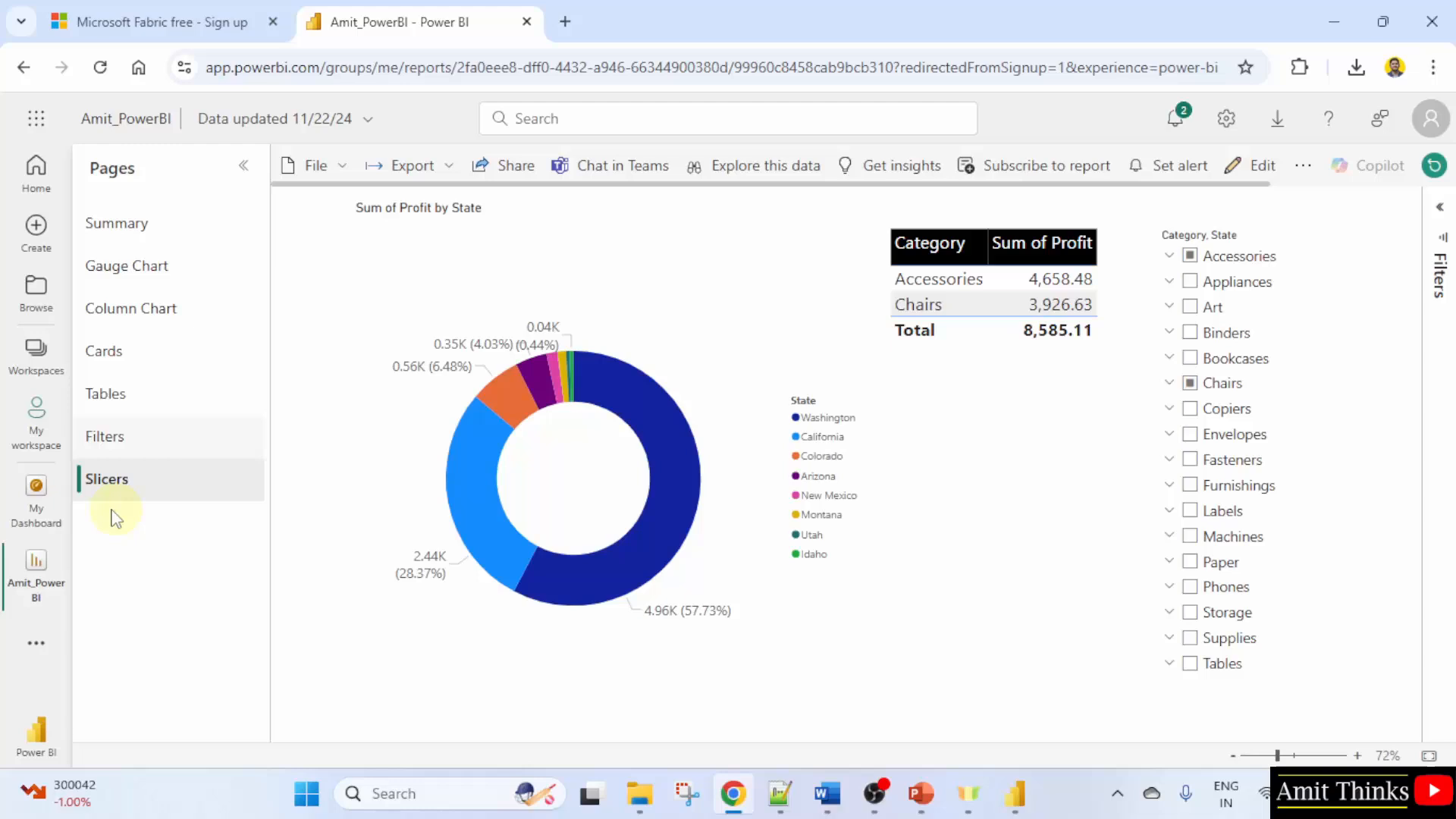
pyautogui.click(35, 502)
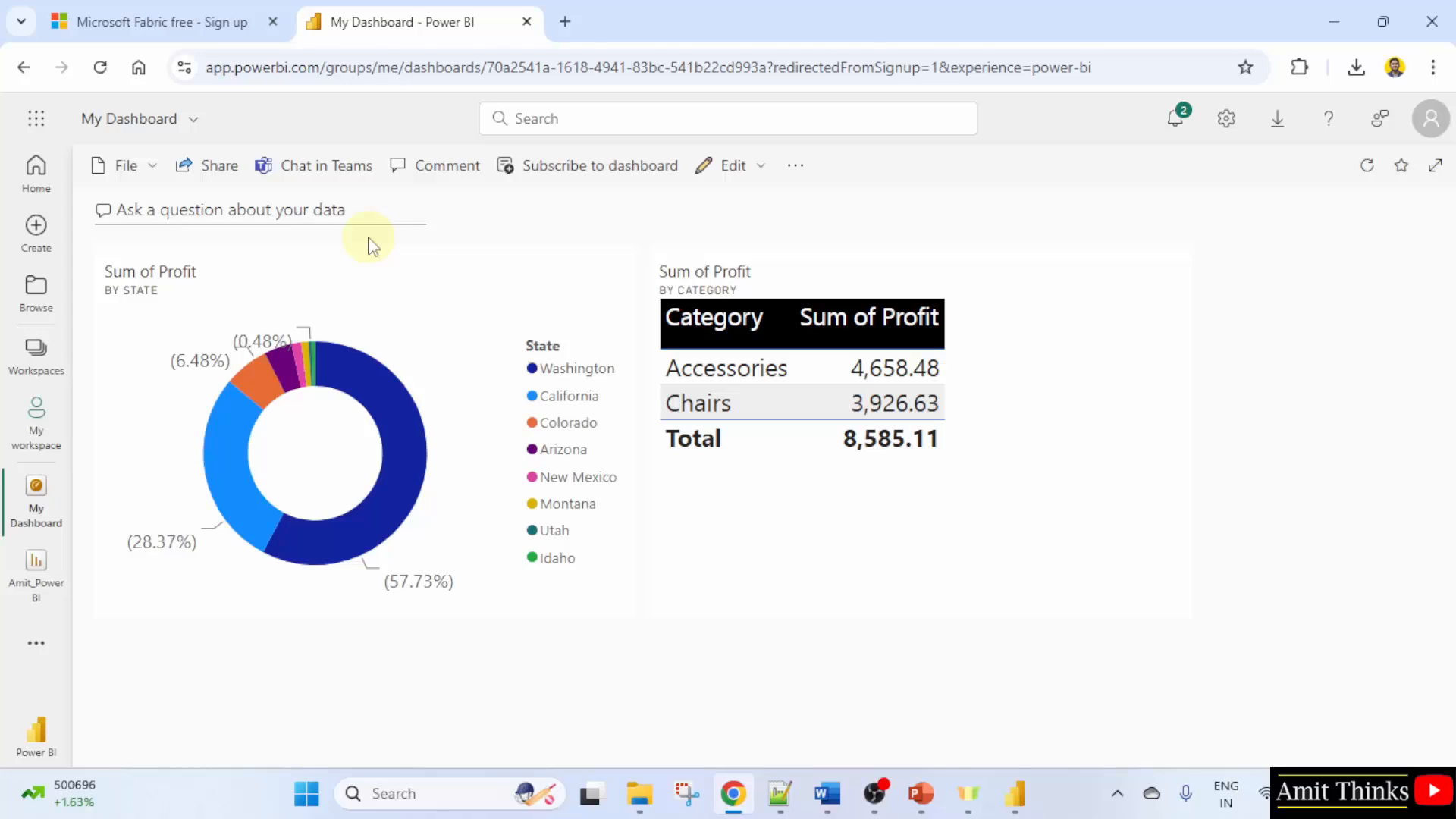
pyautogui.click(35, 423)
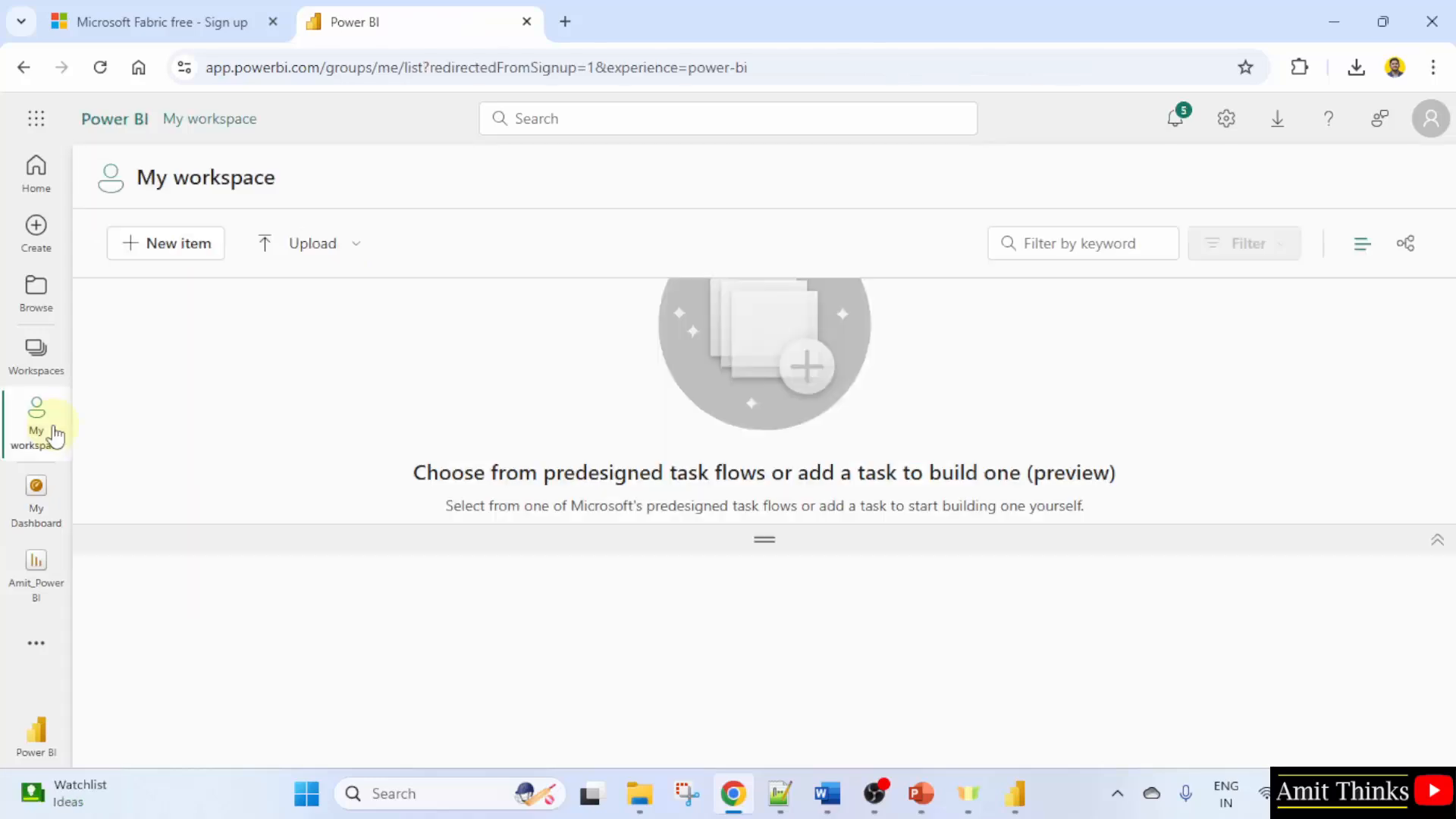
# - Filter My workspace to Type: Dashboard and reopen My Dashboard with its two profit tiles
pyautogui.click(35, 427)
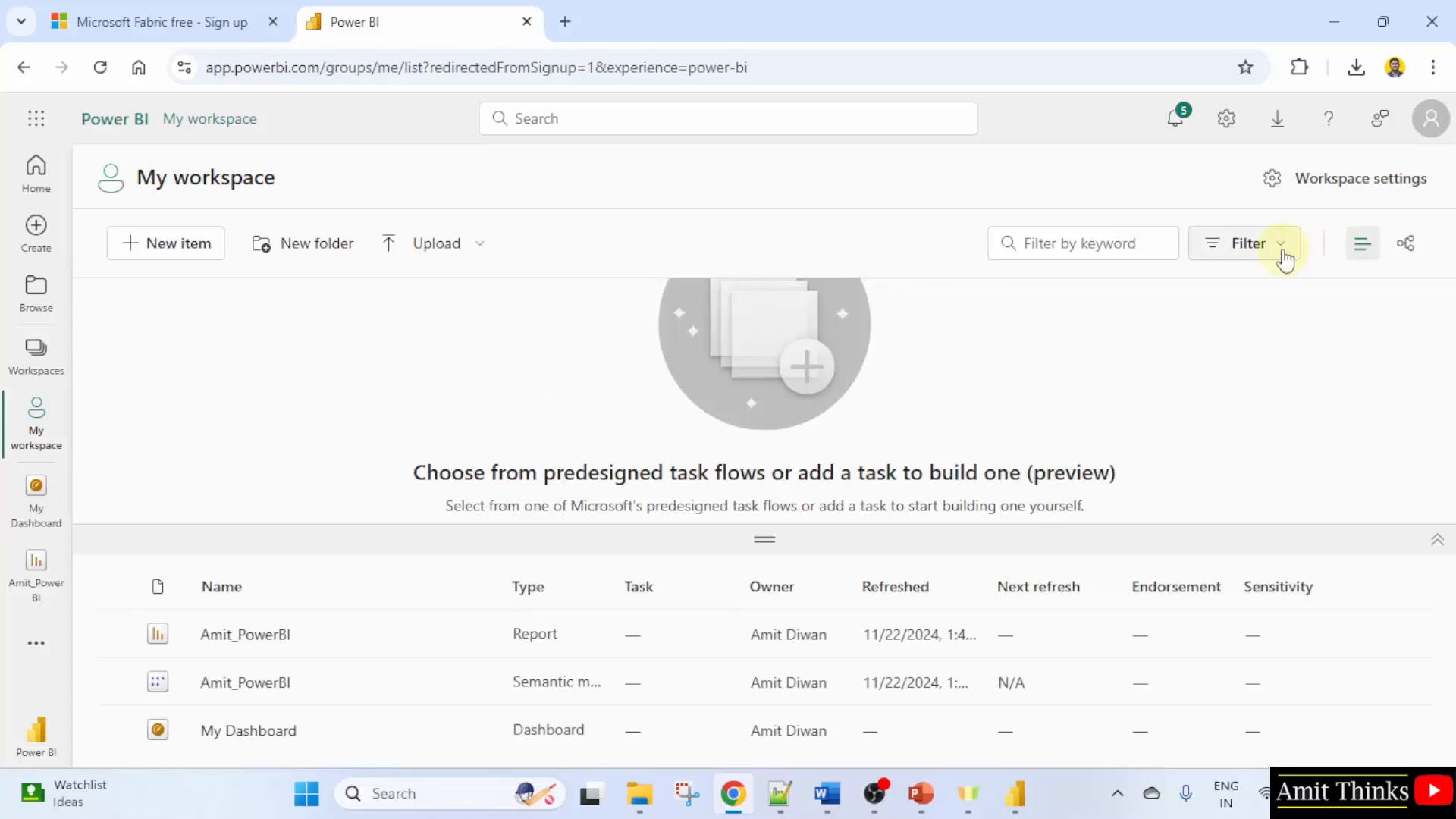
pyautogui.click(1242, 243)
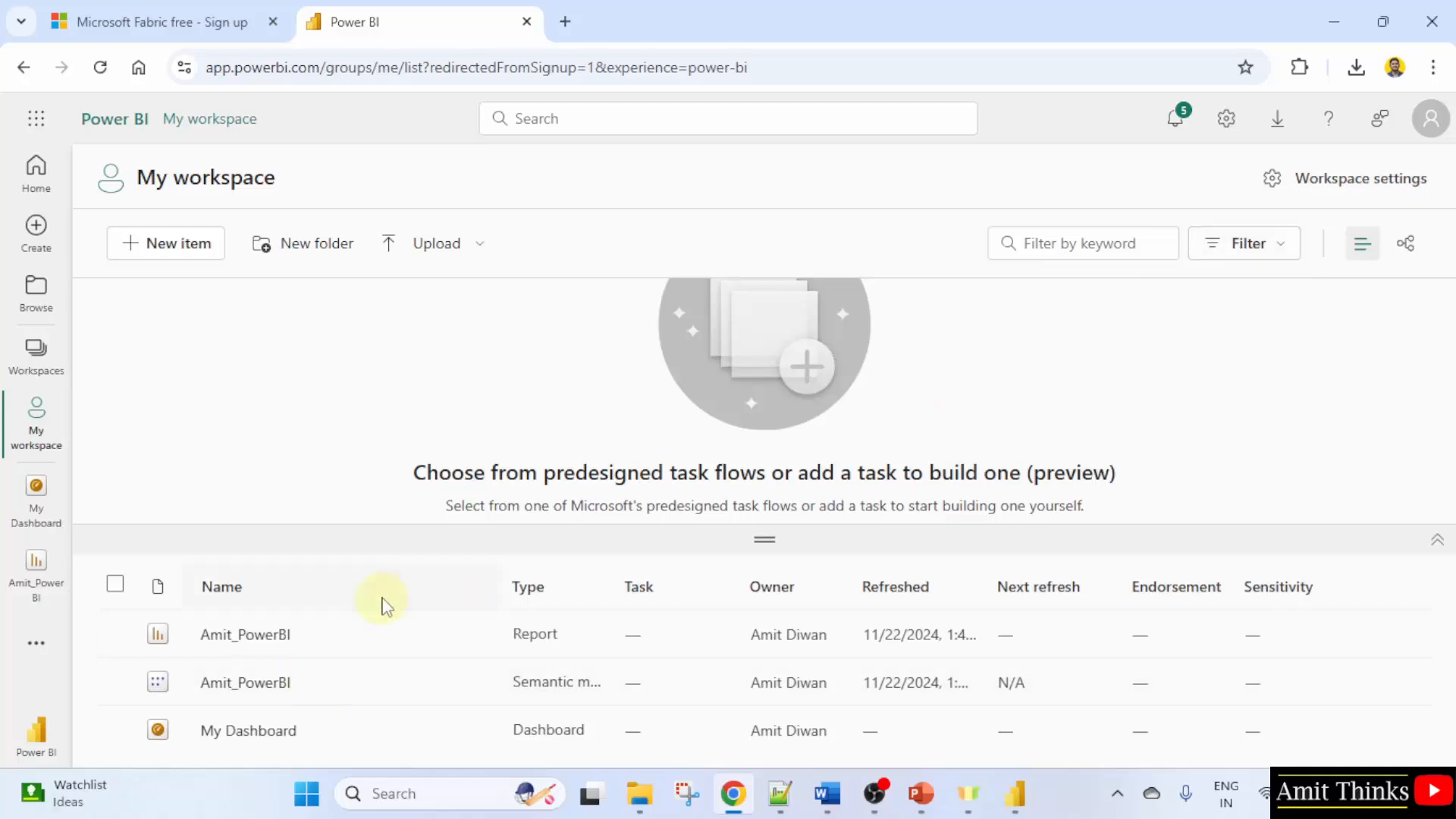
pyautogui.click(1065, 349)
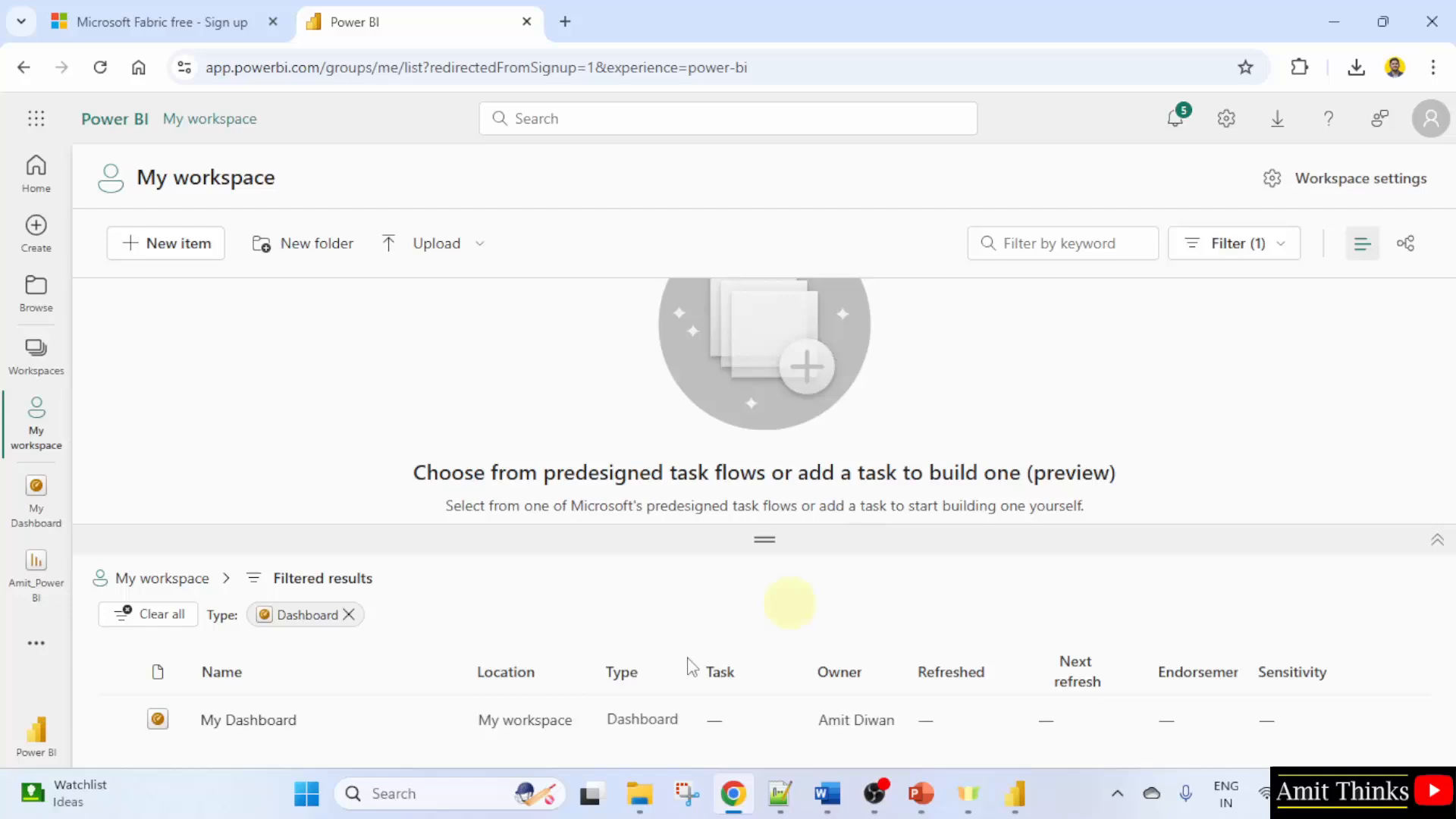
pyautogui.click(247, 719)
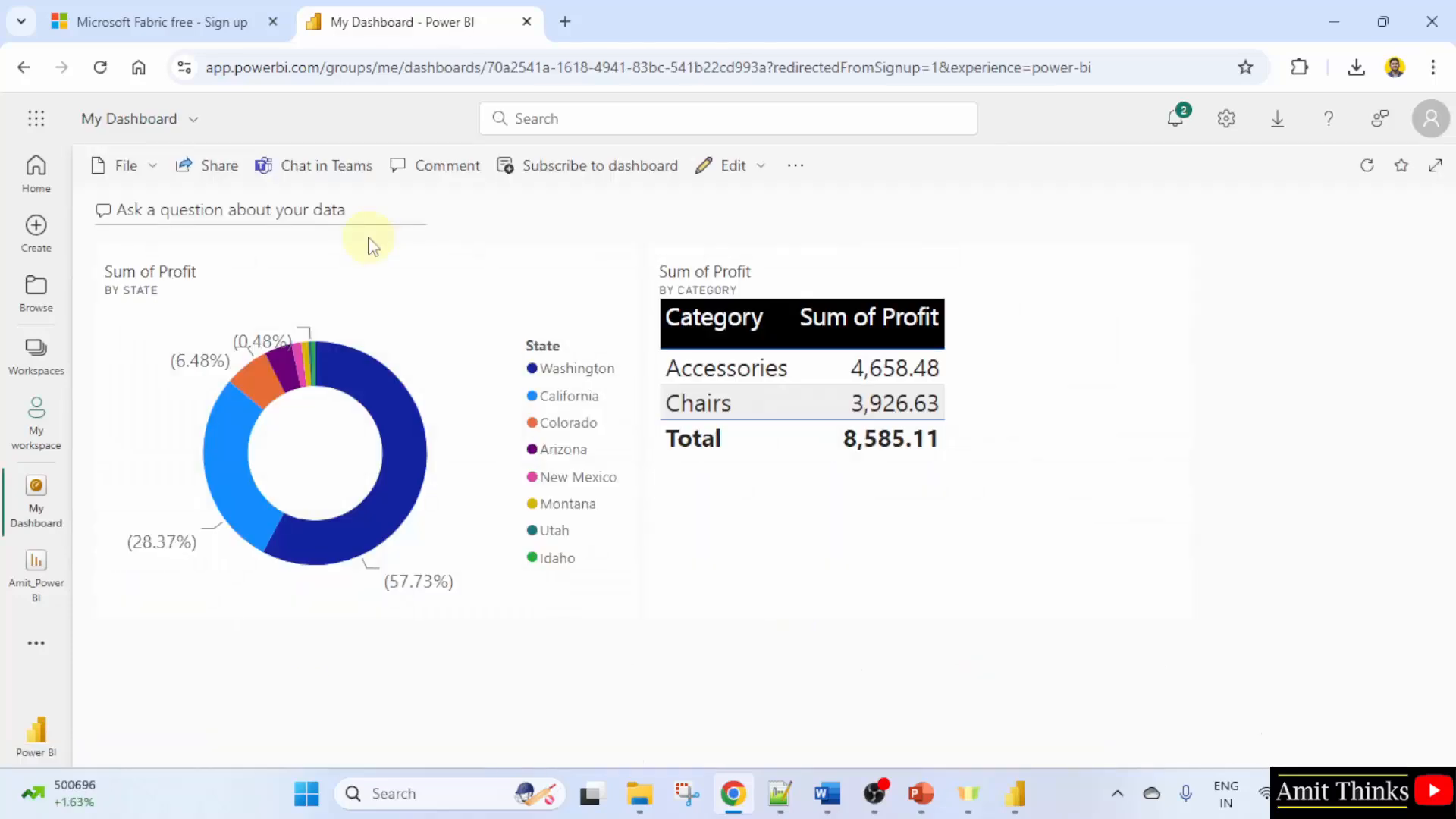